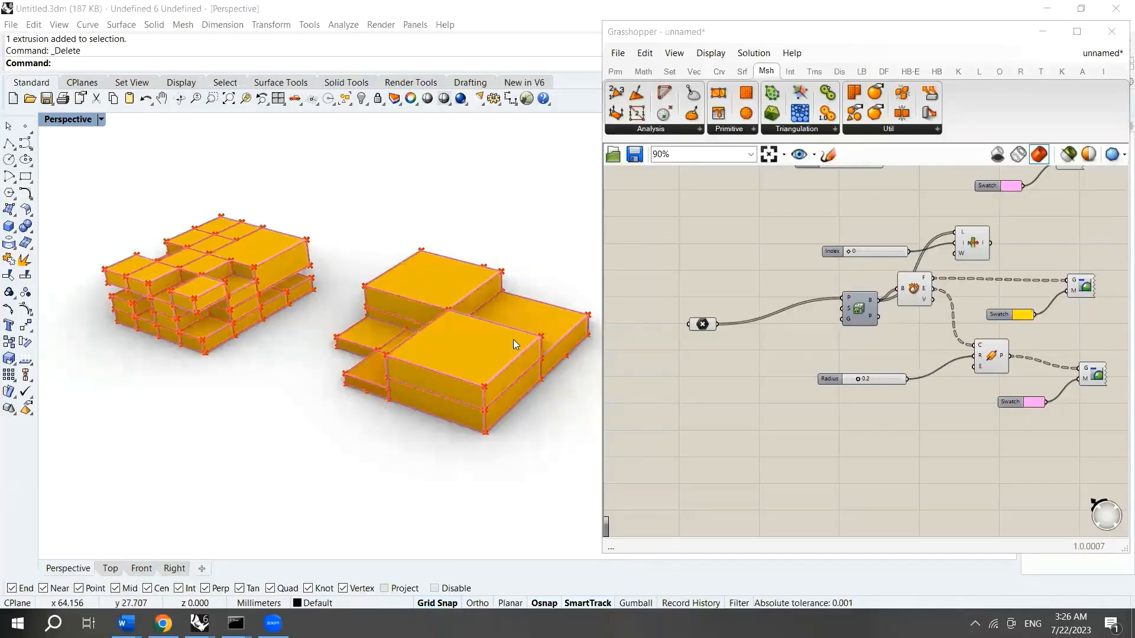
mouse_move(738, 286)
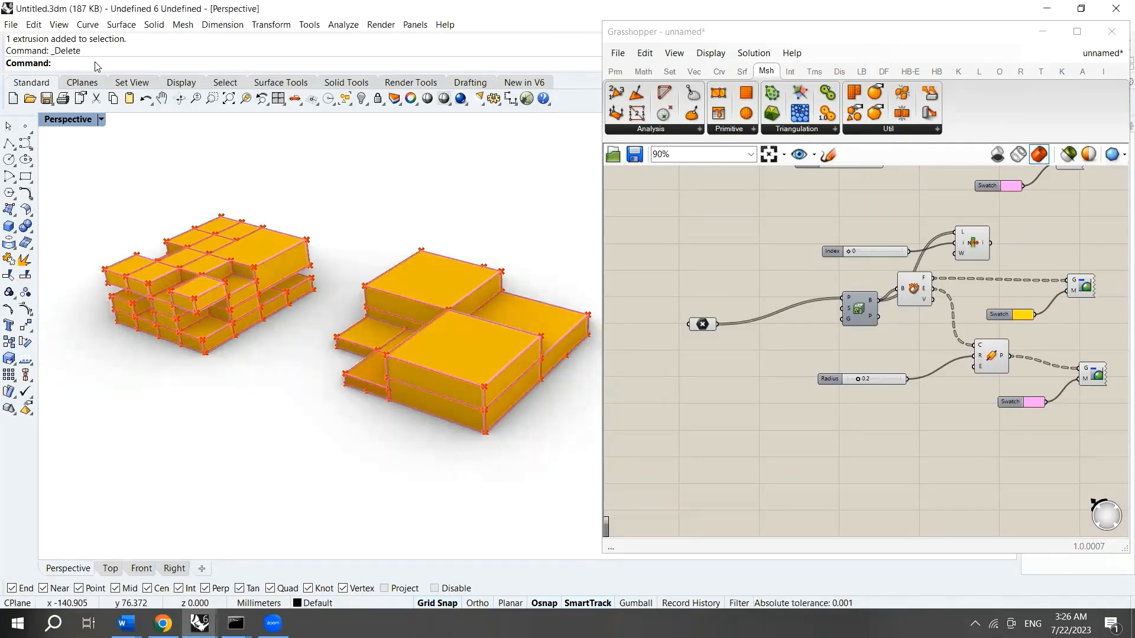
Run HideSwap to bring back the hidden white gridded box beside the yellow mass
text(Hidw)
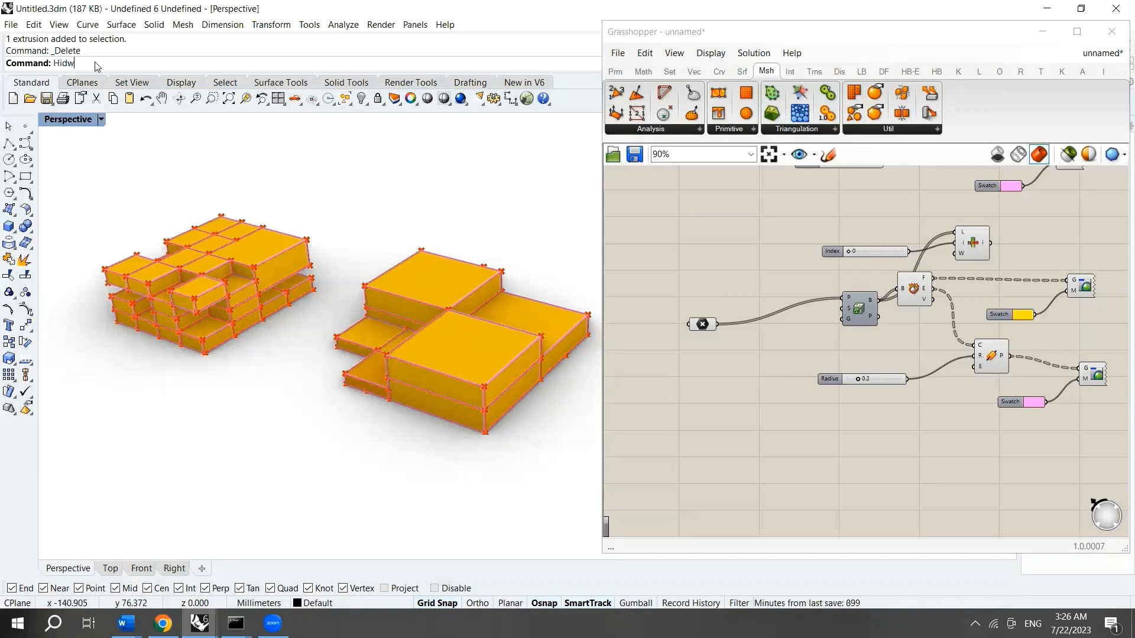
text(Swap)
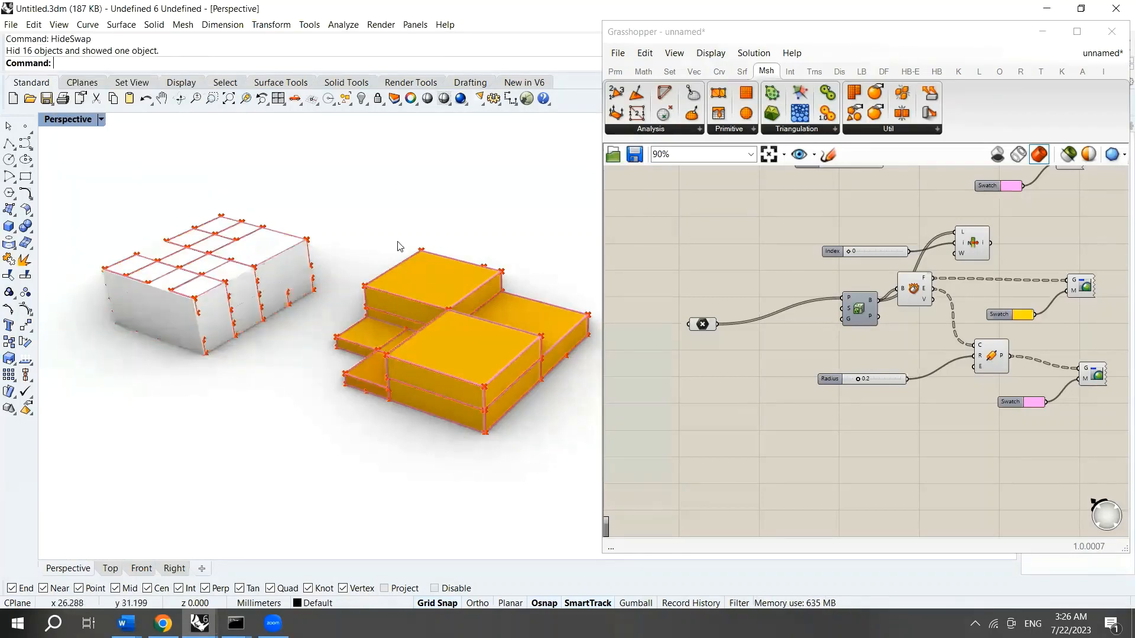
mouse_move(415, 295)
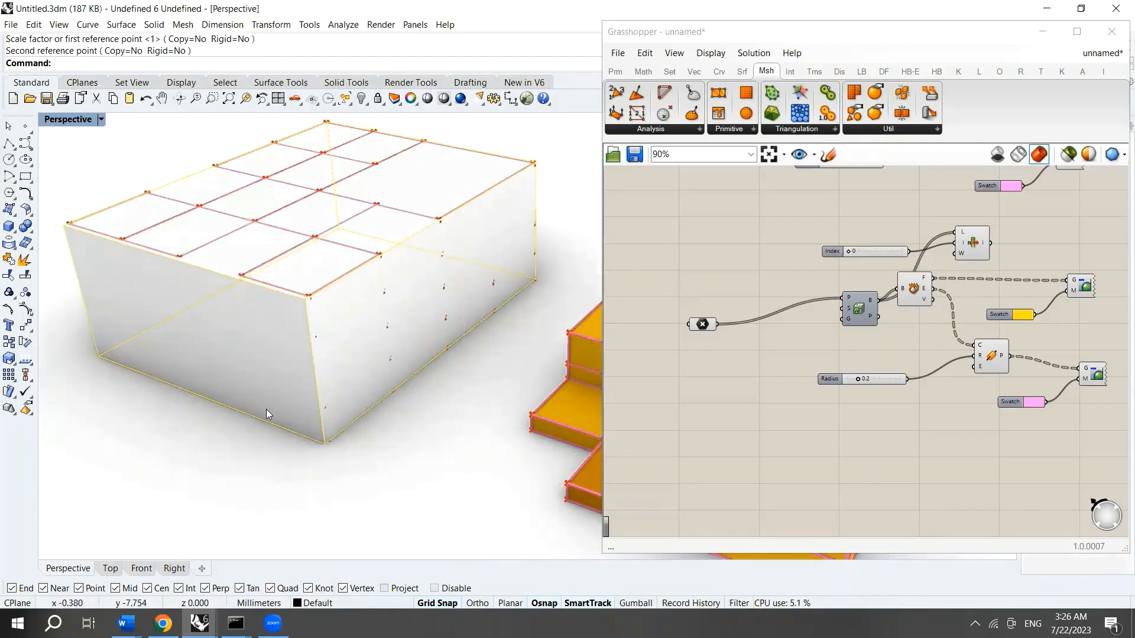
mouse_move(274, 403)
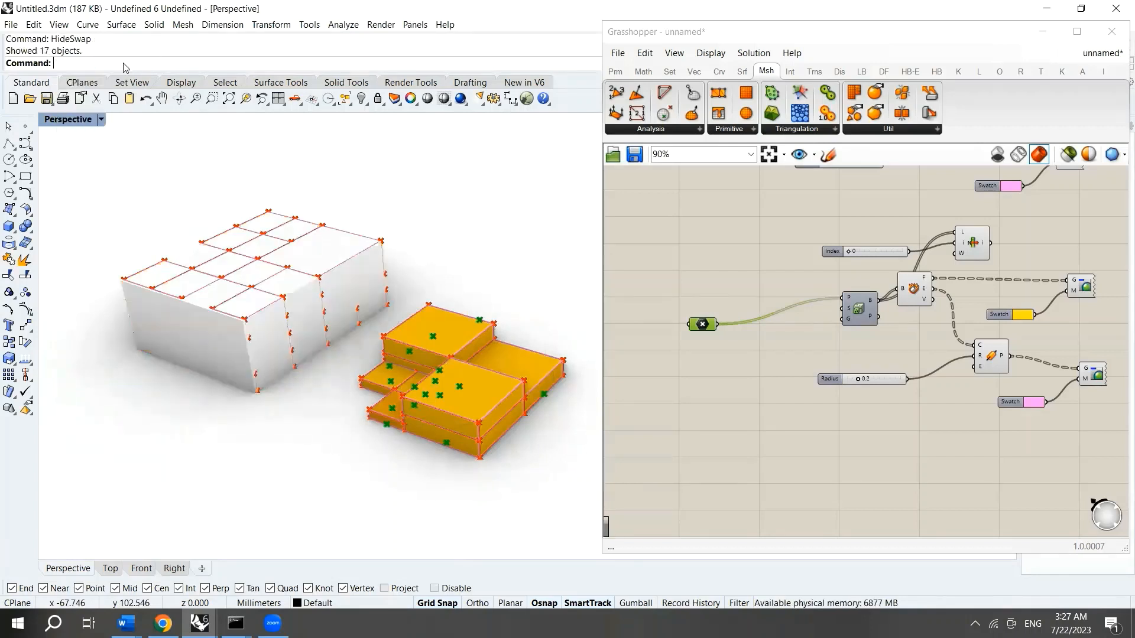
Window-select the white box and hide it, leaving only the yellow subdivided boxes
drag(348, 207, 593, 492)
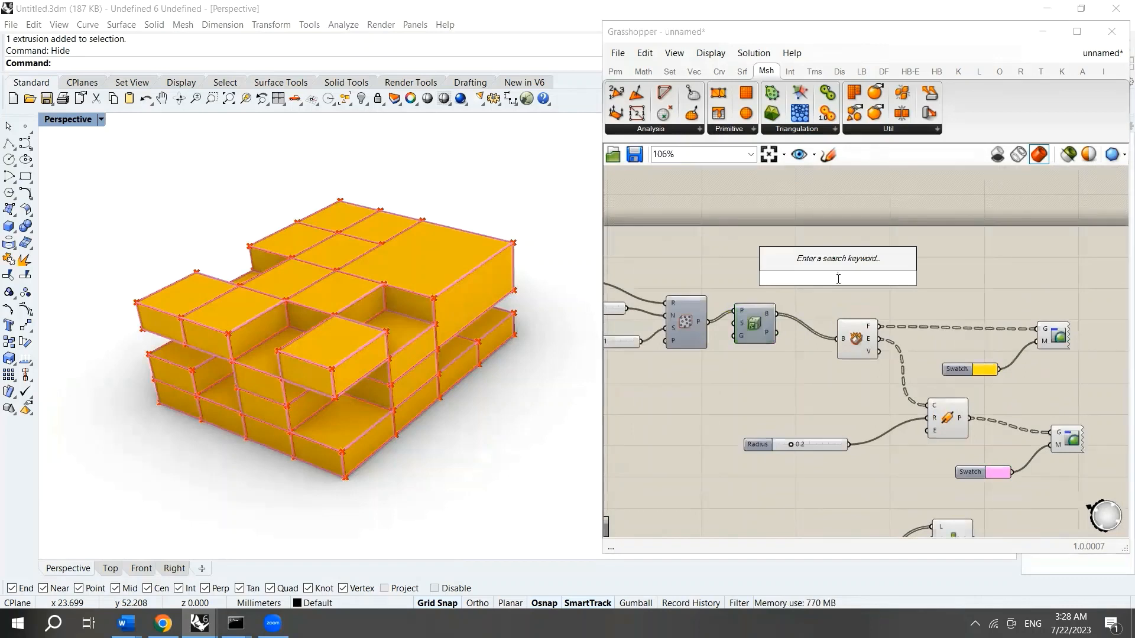
Place a List Item fed by the box list, with Index sliders set from 1 to 5
text(list)
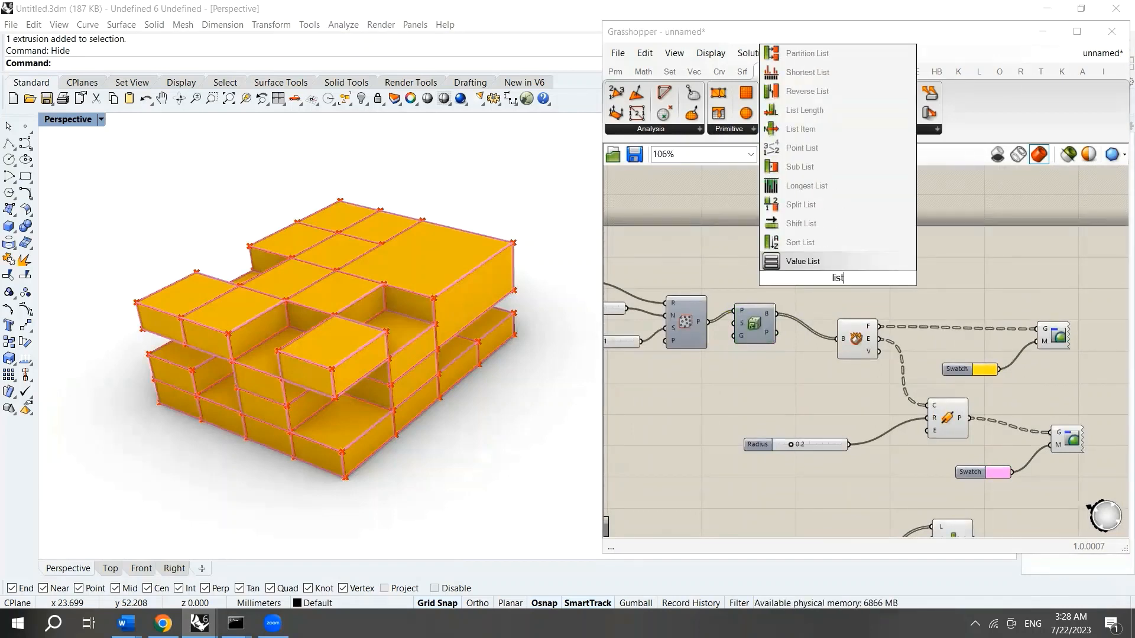
mouse_move(822, 128)
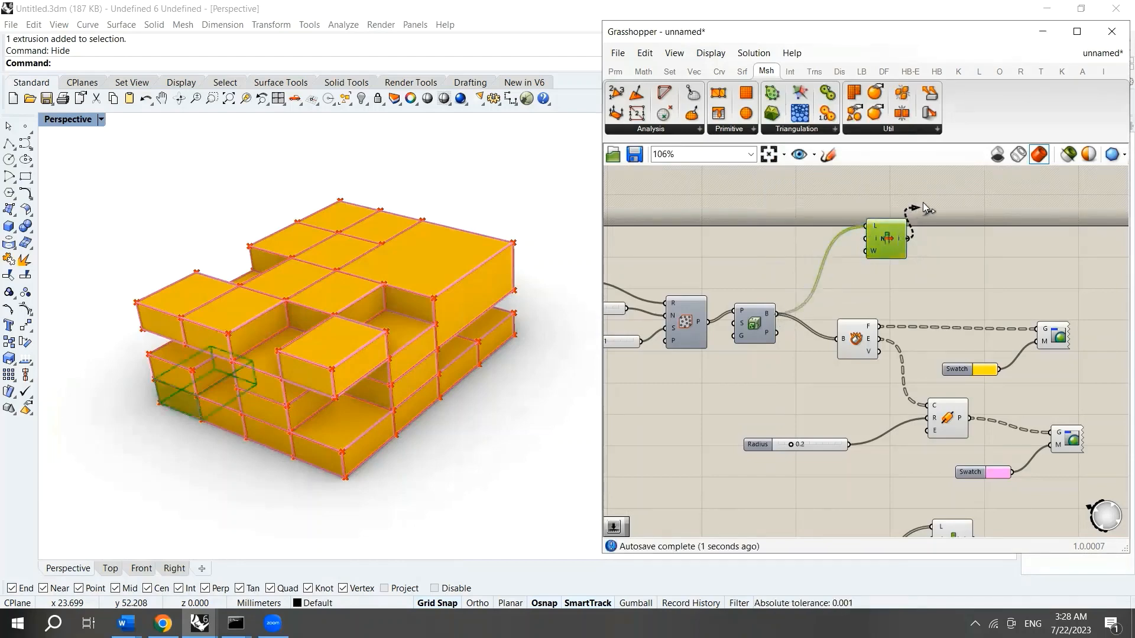
drag(884, 239, 932, 201)
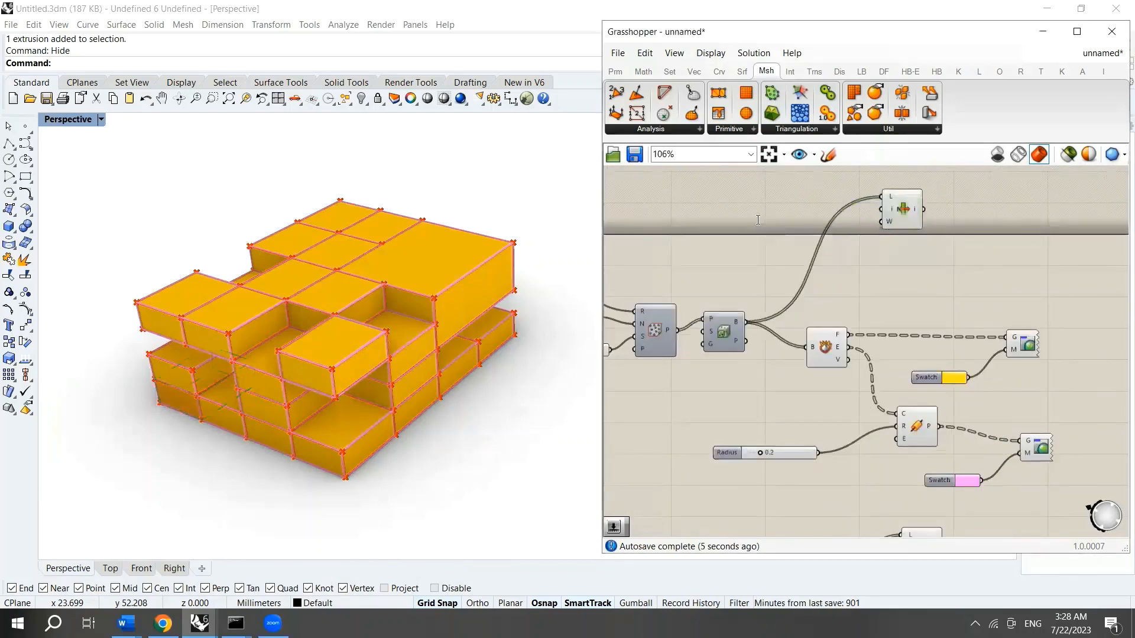
double_click(756, 210)
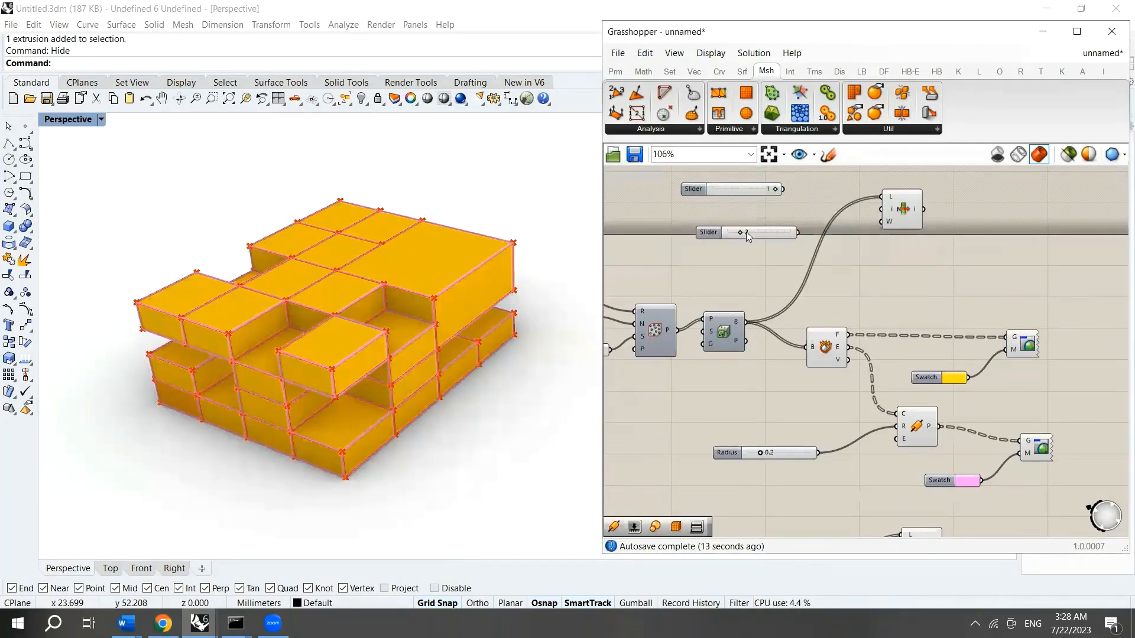
double_click(746, 231)
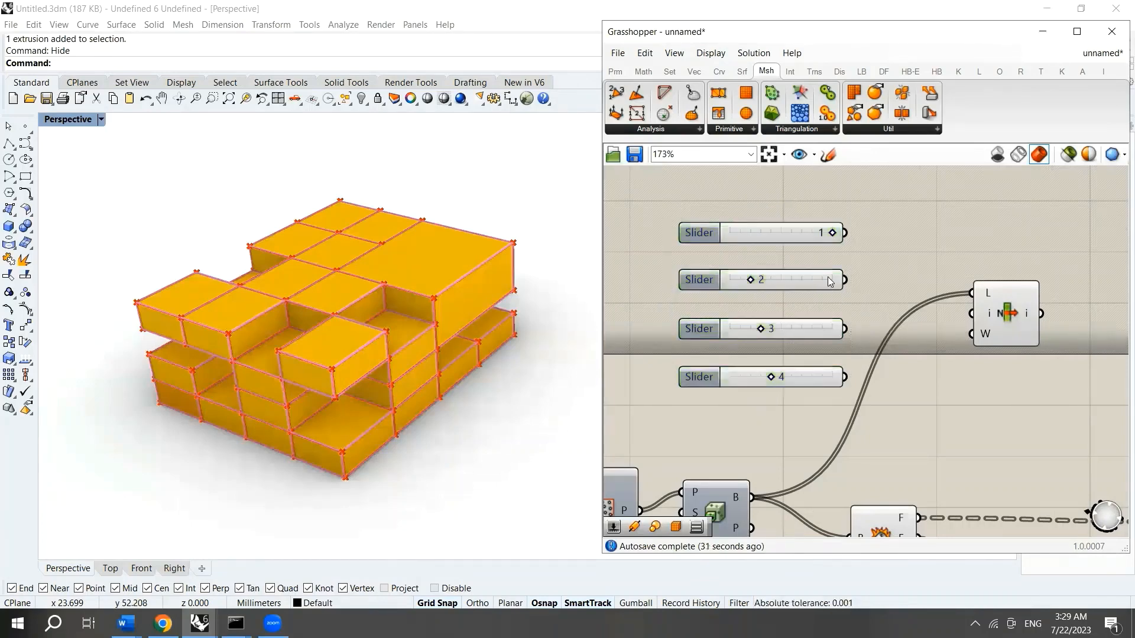
double_click(737, 413)
text(l)
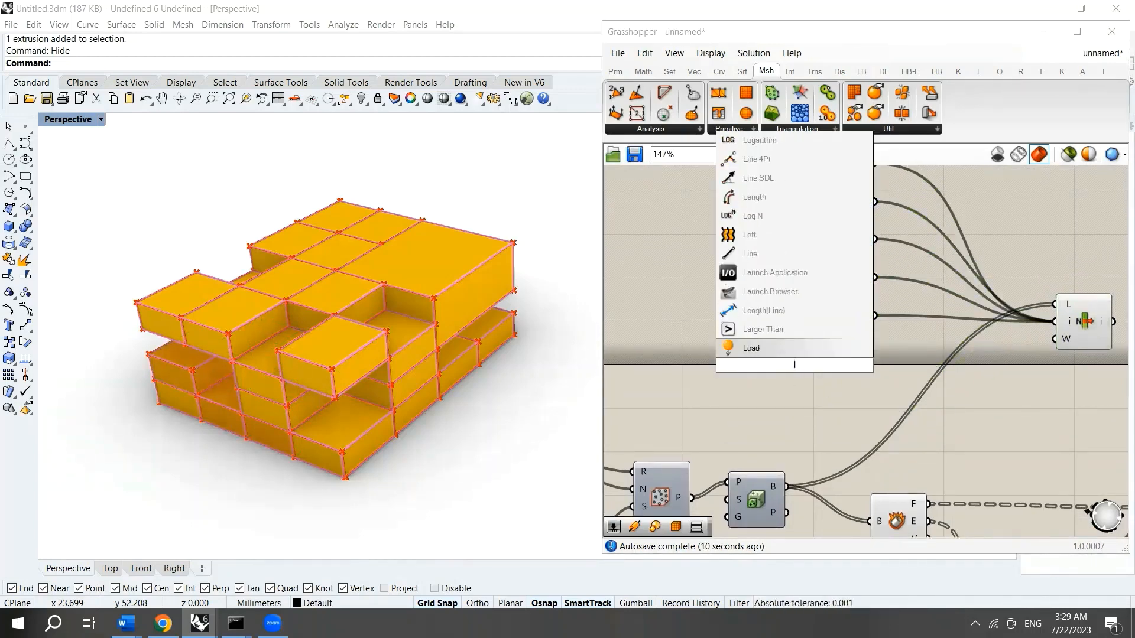
Add a panel holding the index numbers 6 through 13 on separate lines
text(panel)
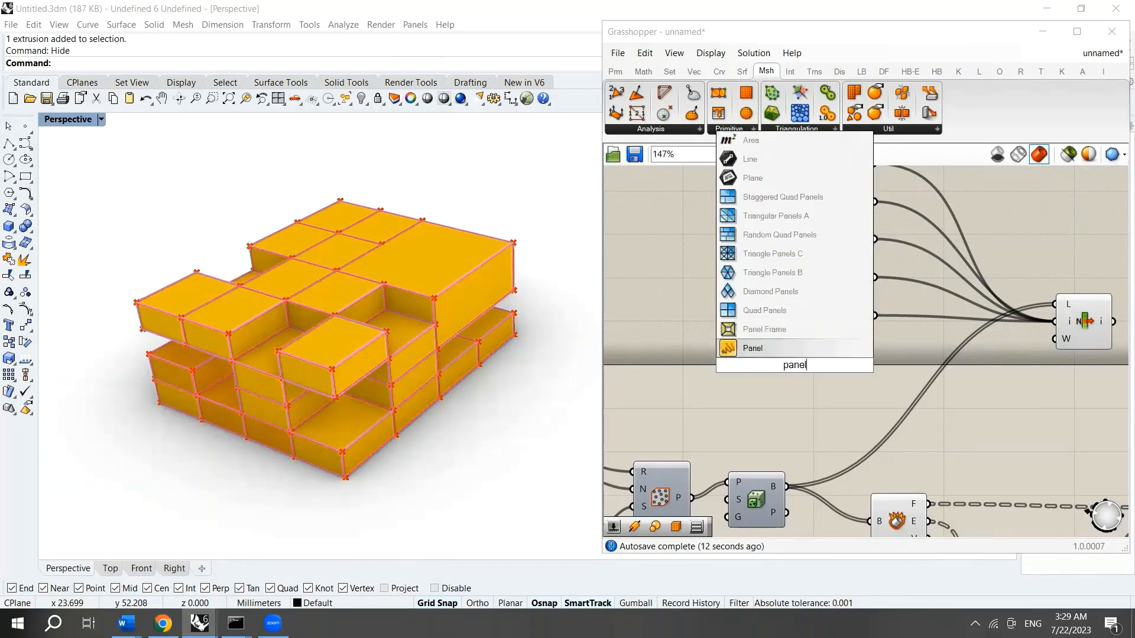
click(752, 348)
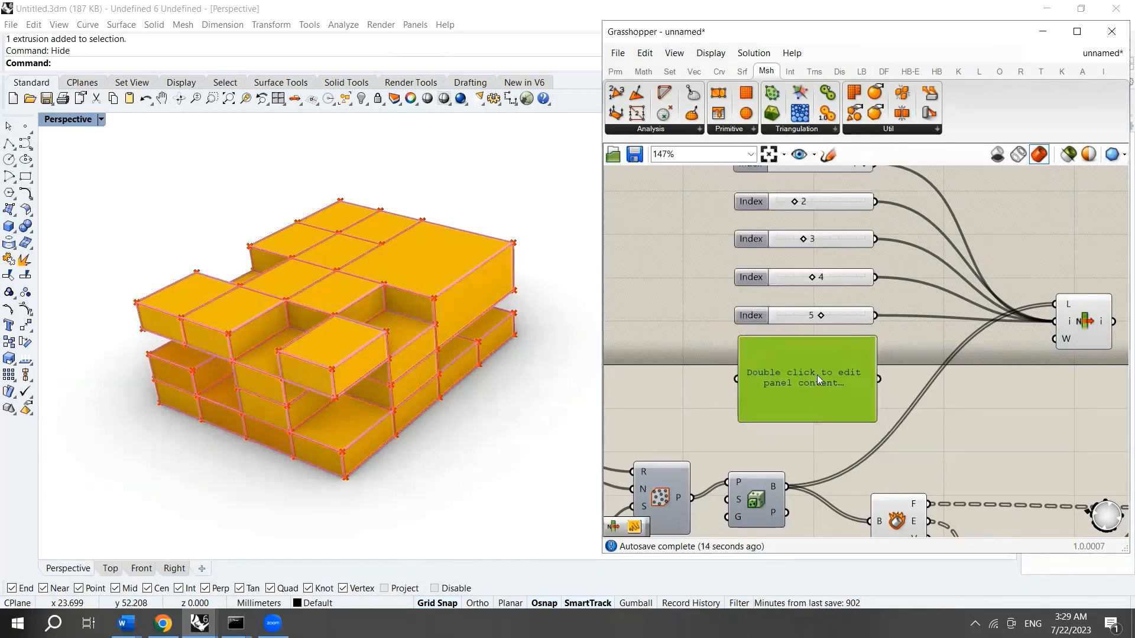
double_click(806, 380)
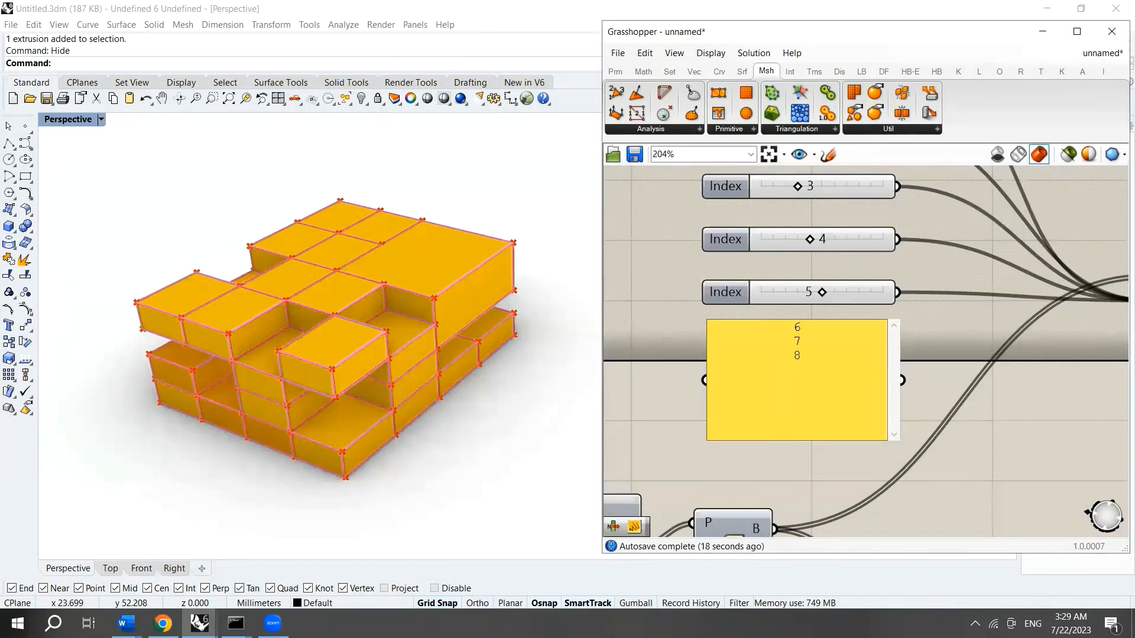
text(91)
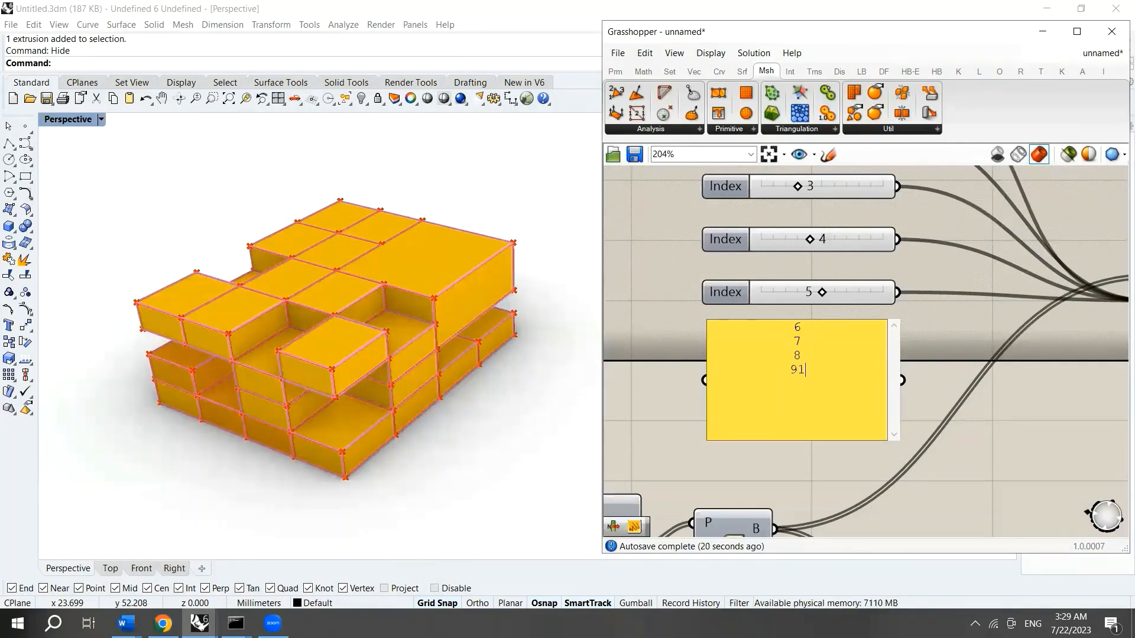
key(enter)
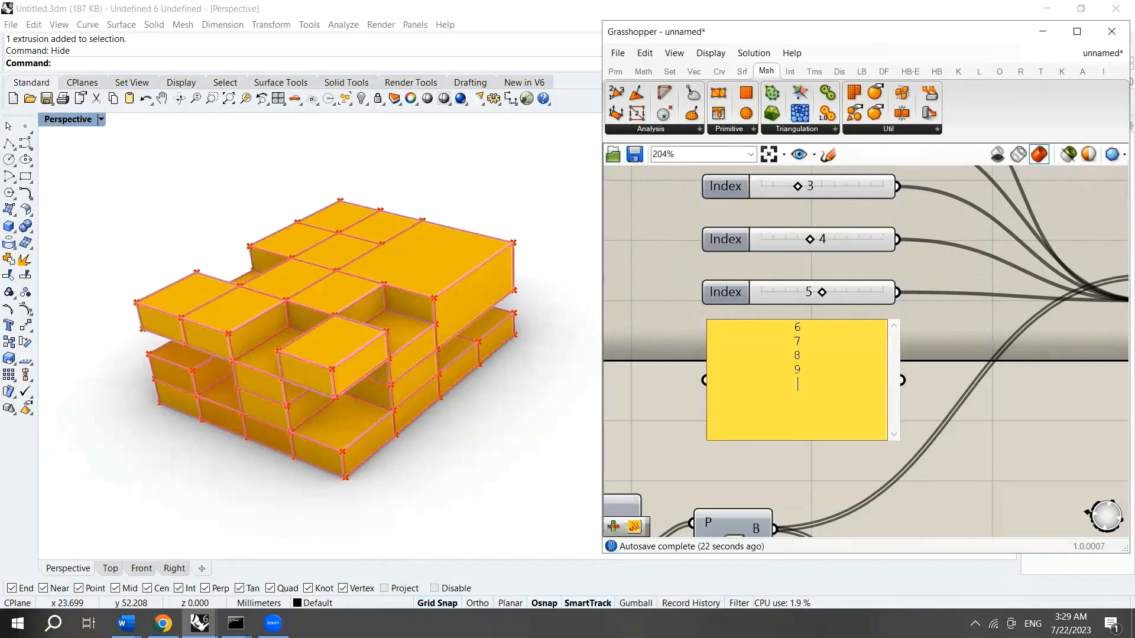
text(10)
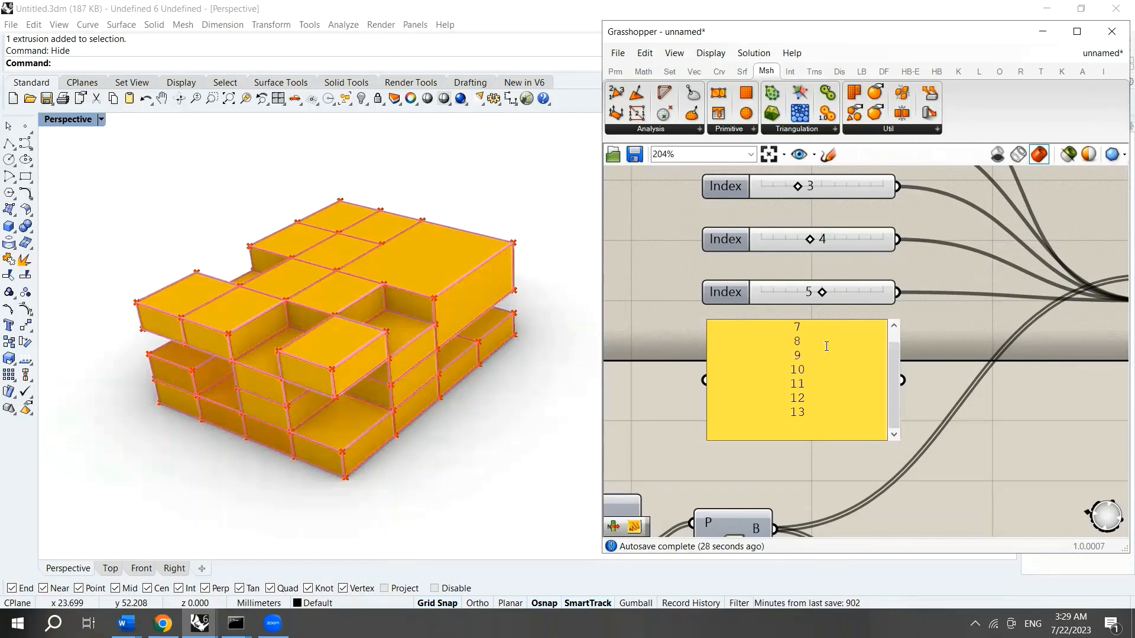
Add a second panel connected to the box output to list the boxes
scroll(down, 3)
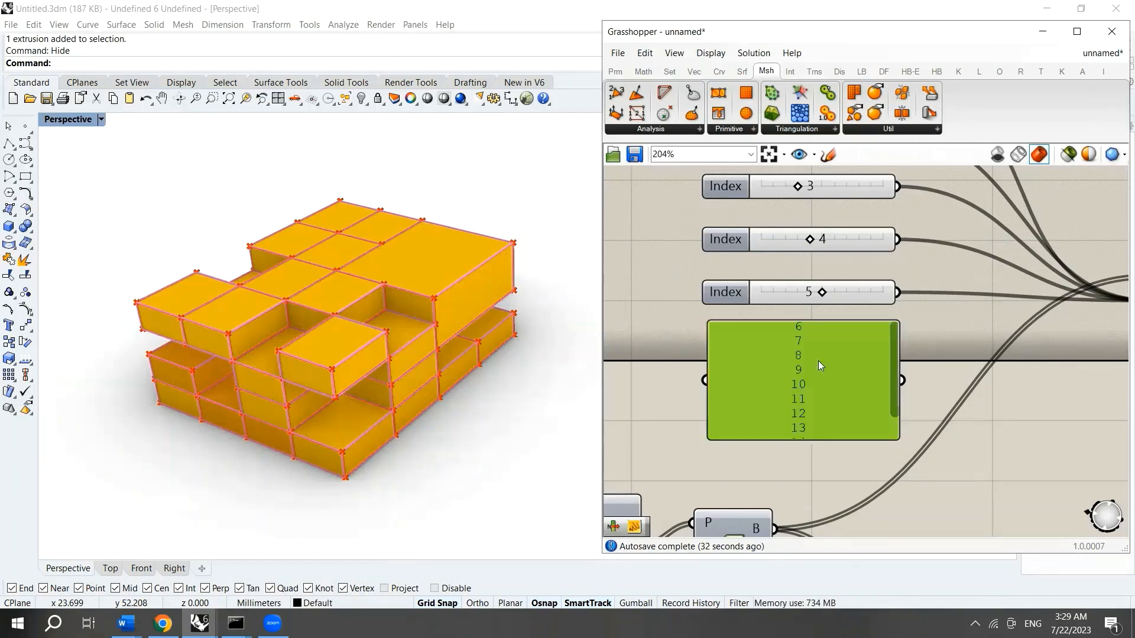
scroll(down, 3)
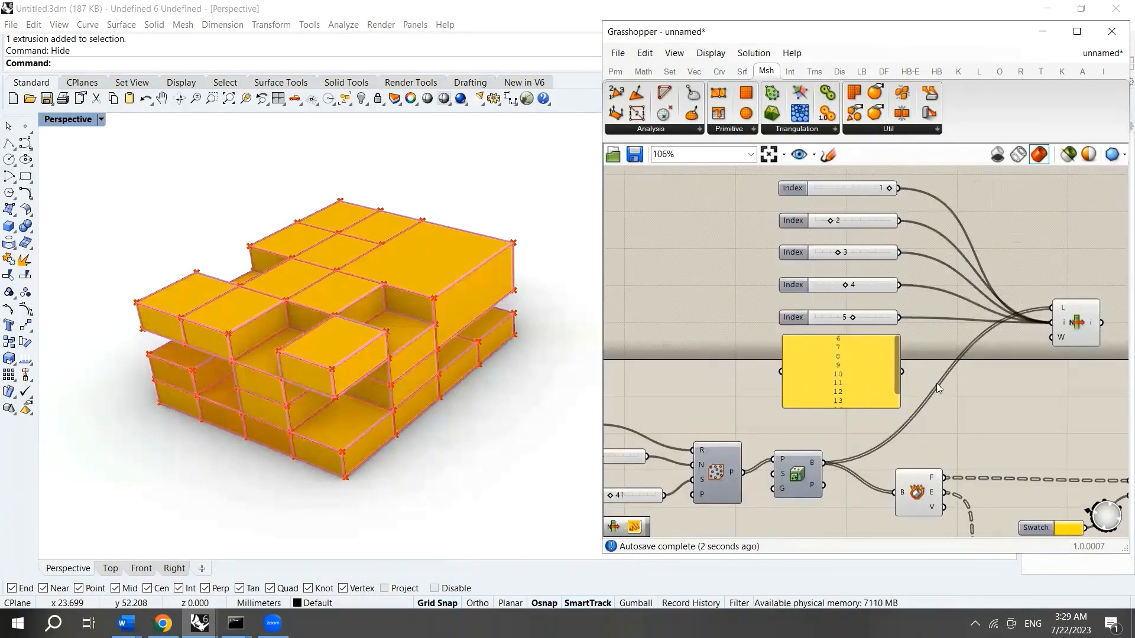
scroll(up, 3)
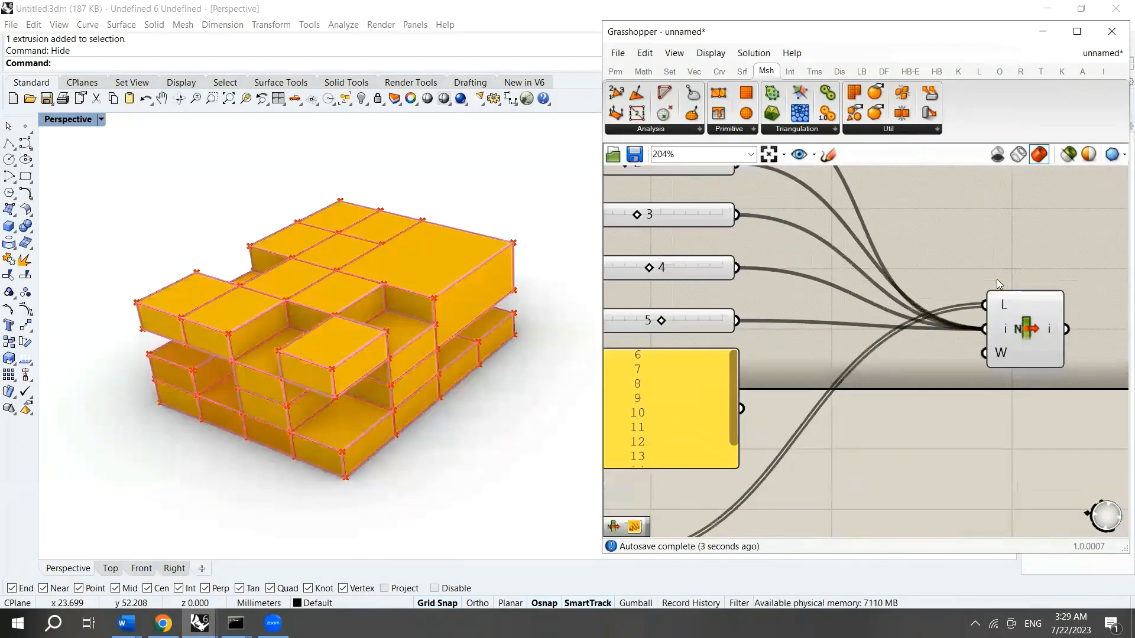
text(pan)
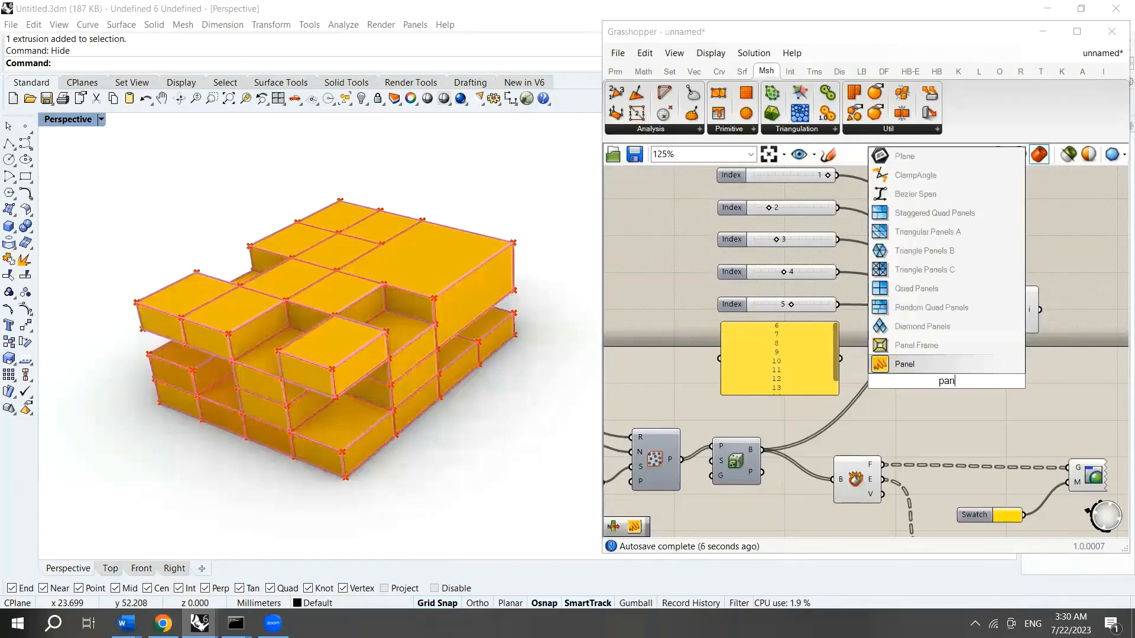
click(903, 364)
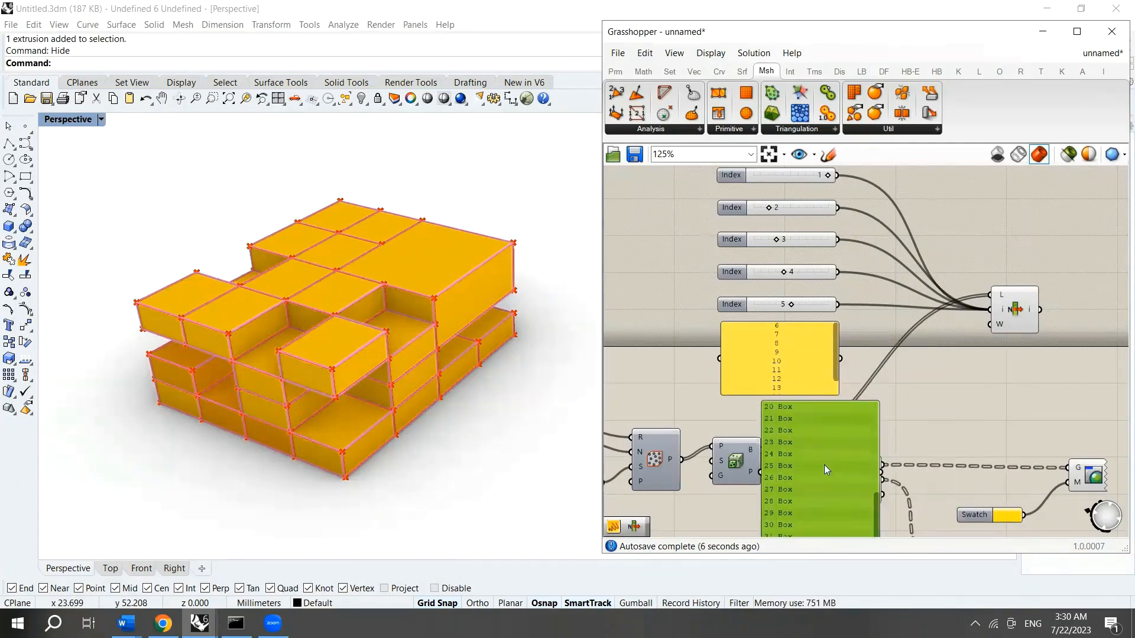
Untick Multiline Data on the number panel so 6–13 become separate list items
right_click(778, 358)
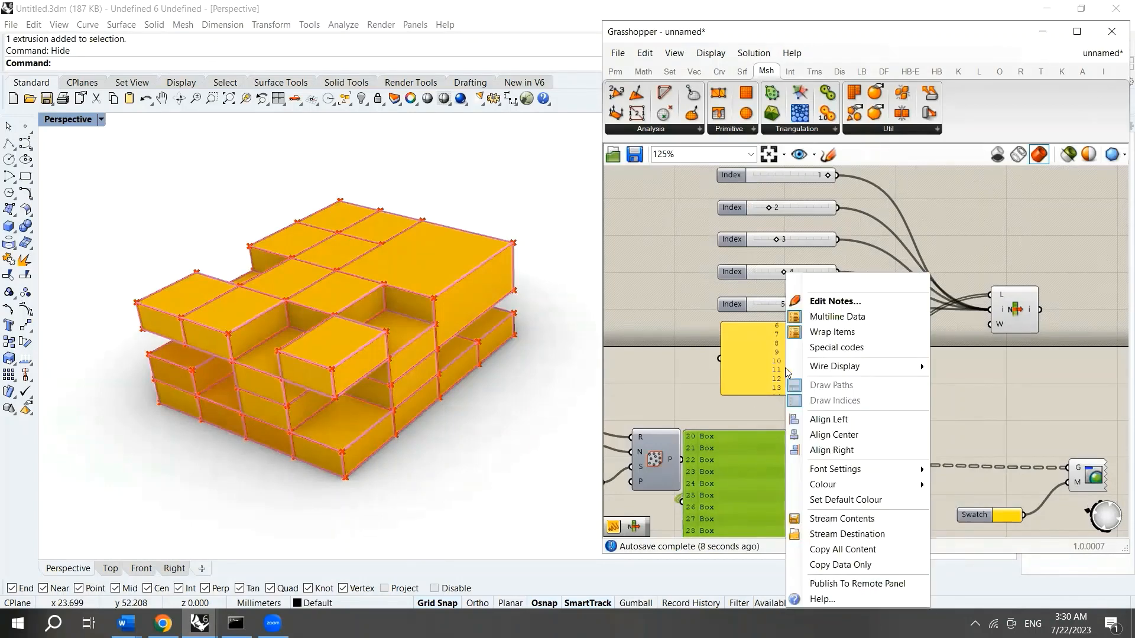
mouse_move(837, 316)
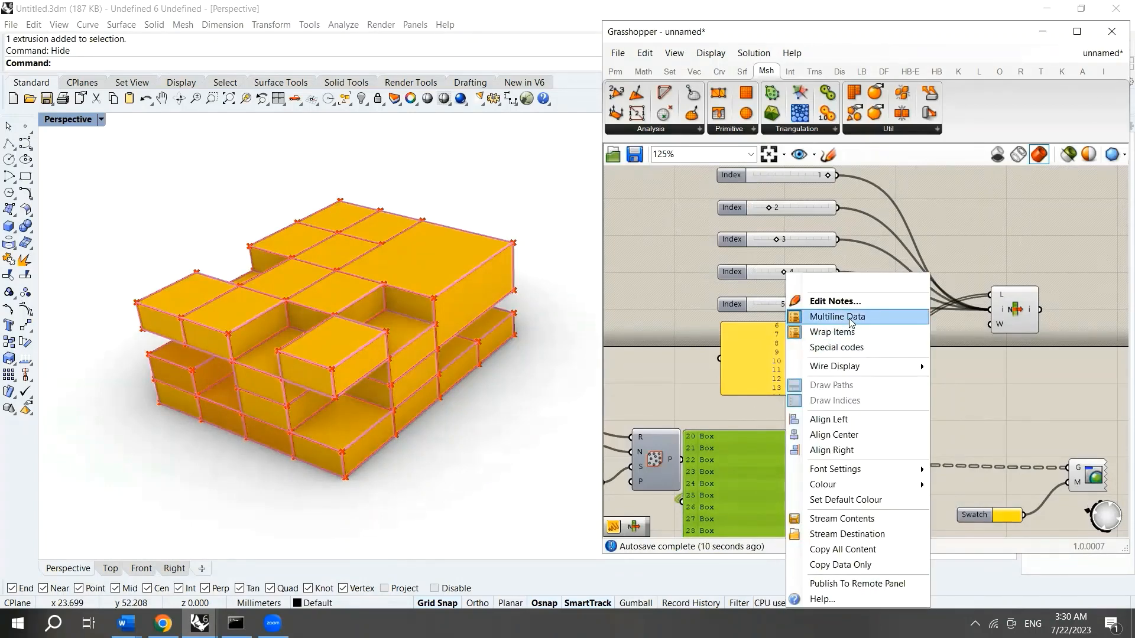
click(836, 316)
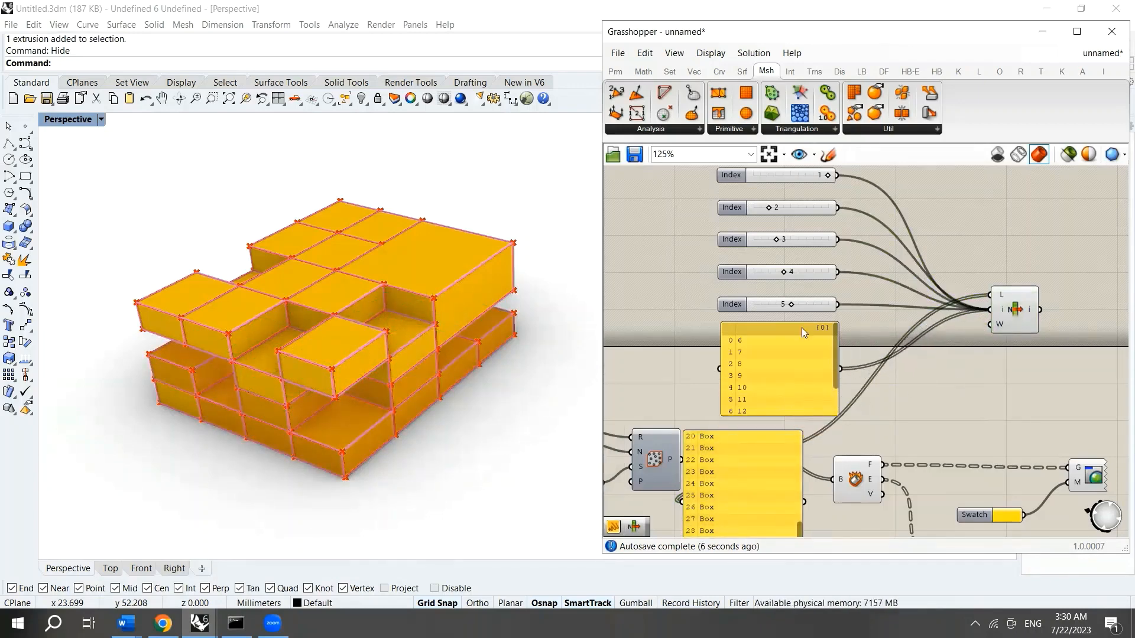
scroll(down, 3)
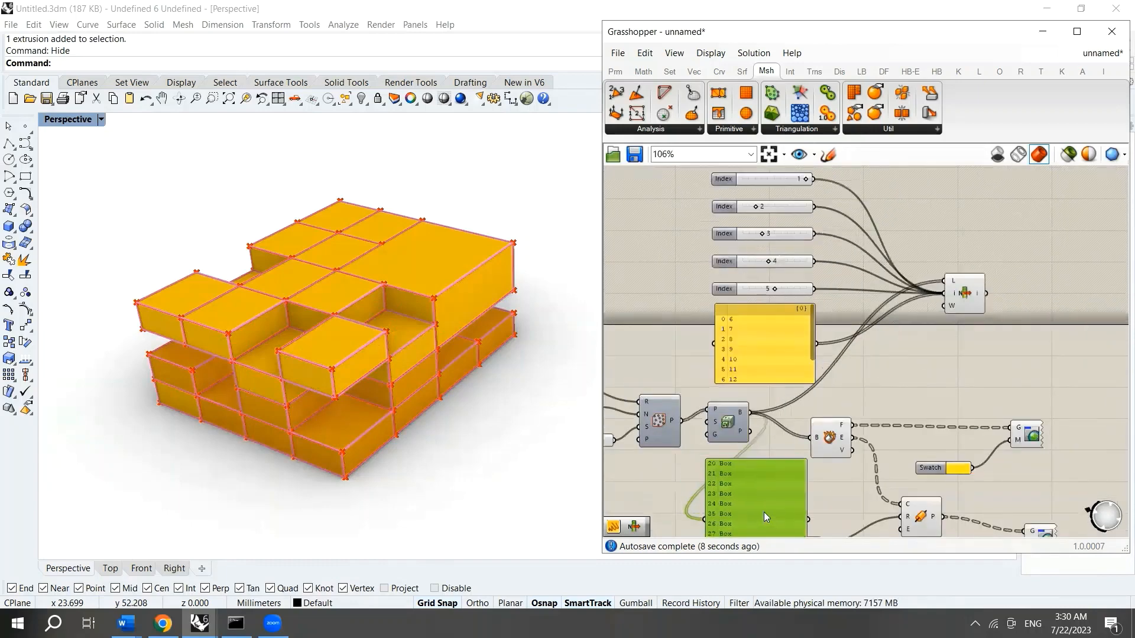
scroll(down, 3)
text(pop)
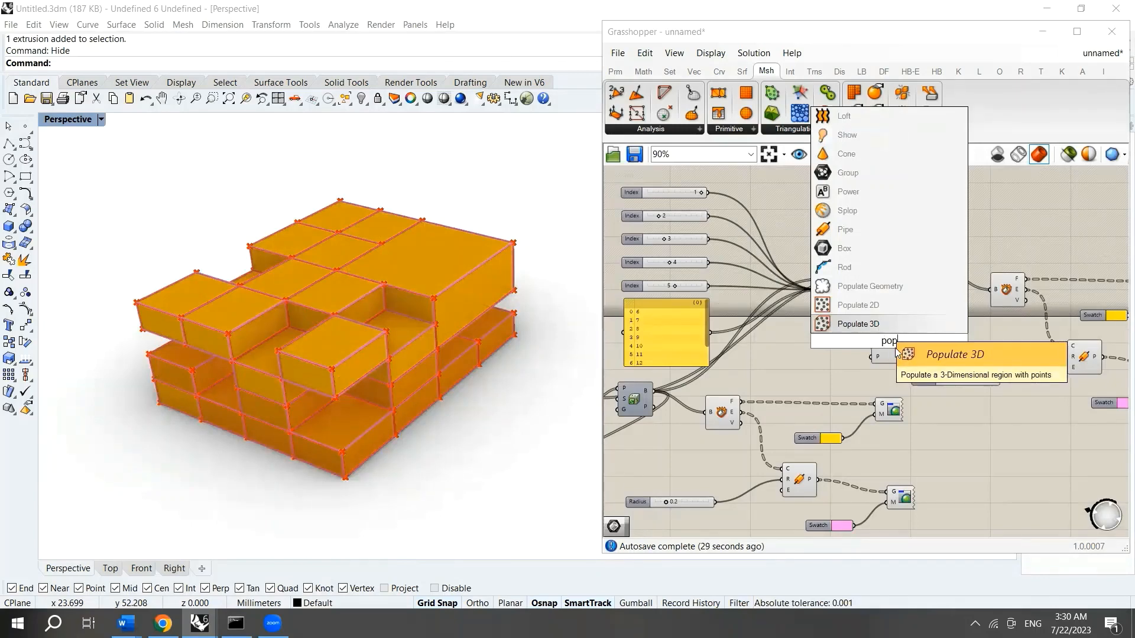
Place Populate 3D on the boxes with a Count slider of 53 and Seed of 20
click(857, 323)
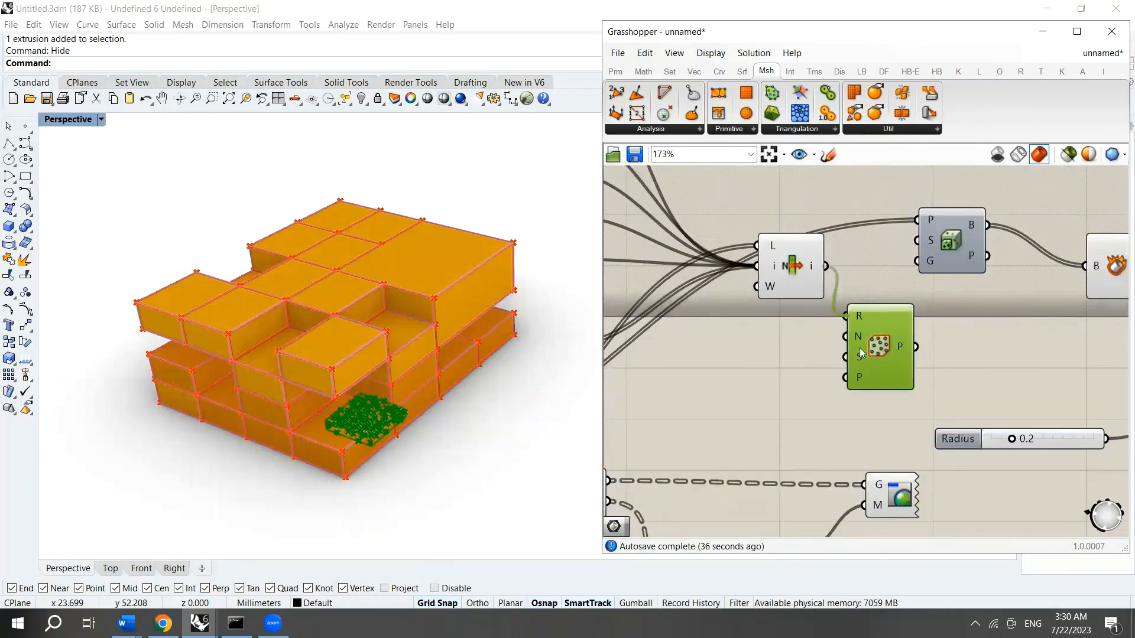
click(790, 267)
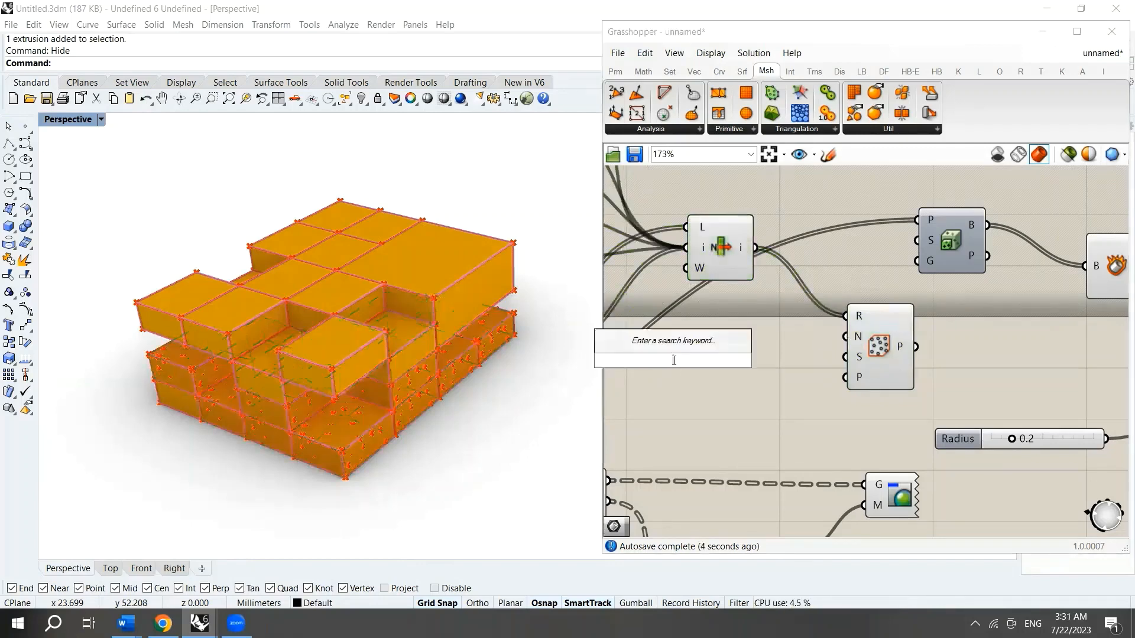
text(20)
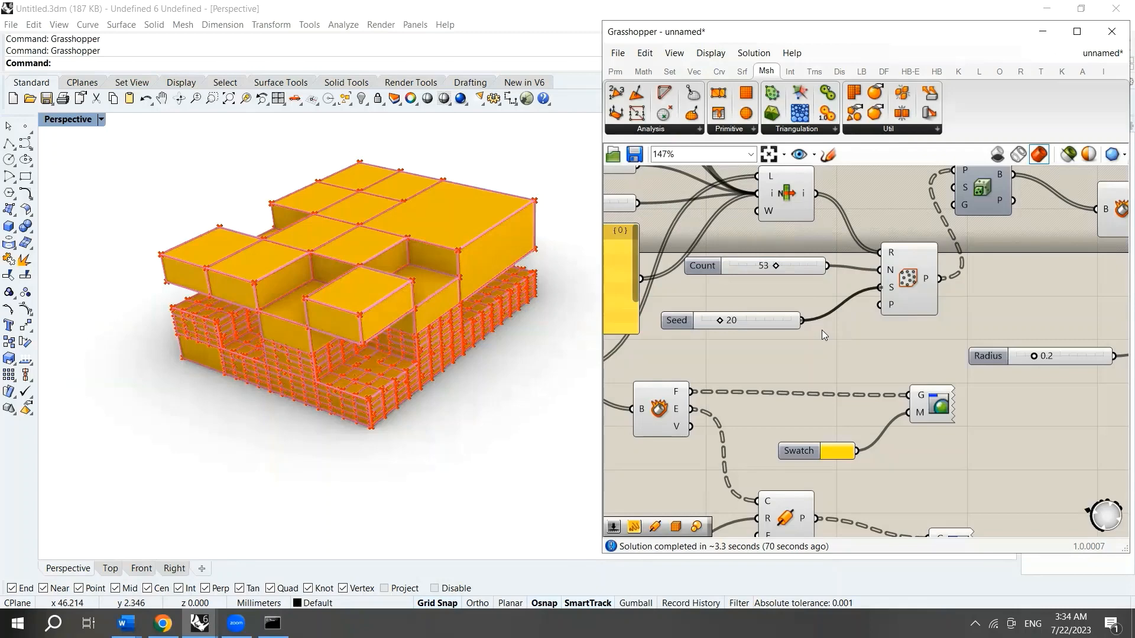
mouse_move(812, 338)
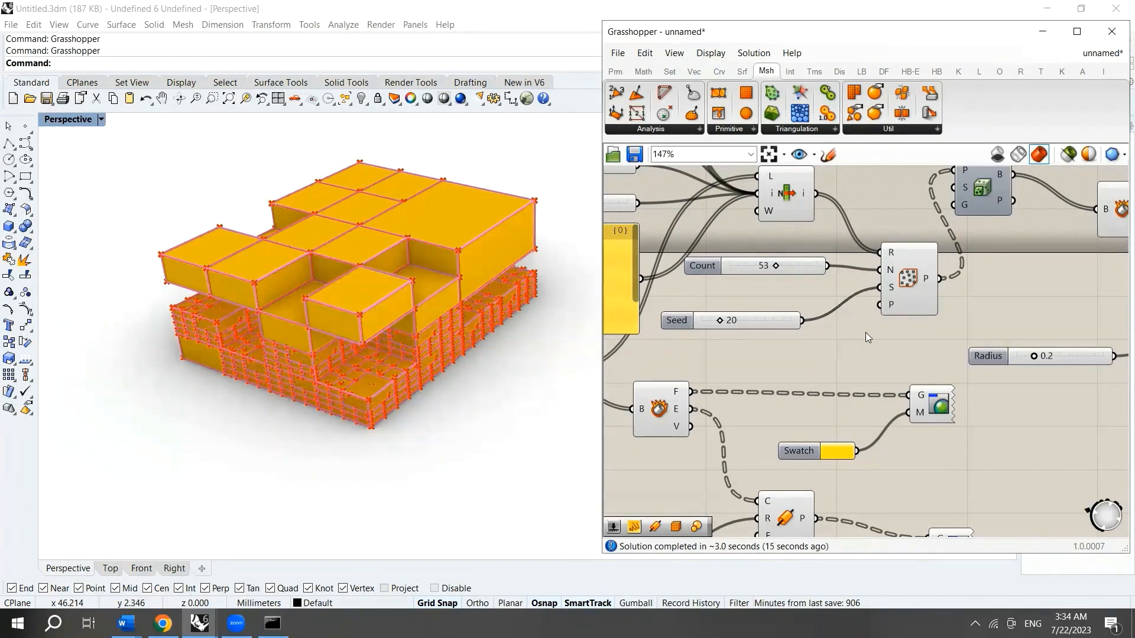
Set the index panel to 1, 6, 11, 16, 22, 30 and relaunch Grasshopper
scroll(down, 3)
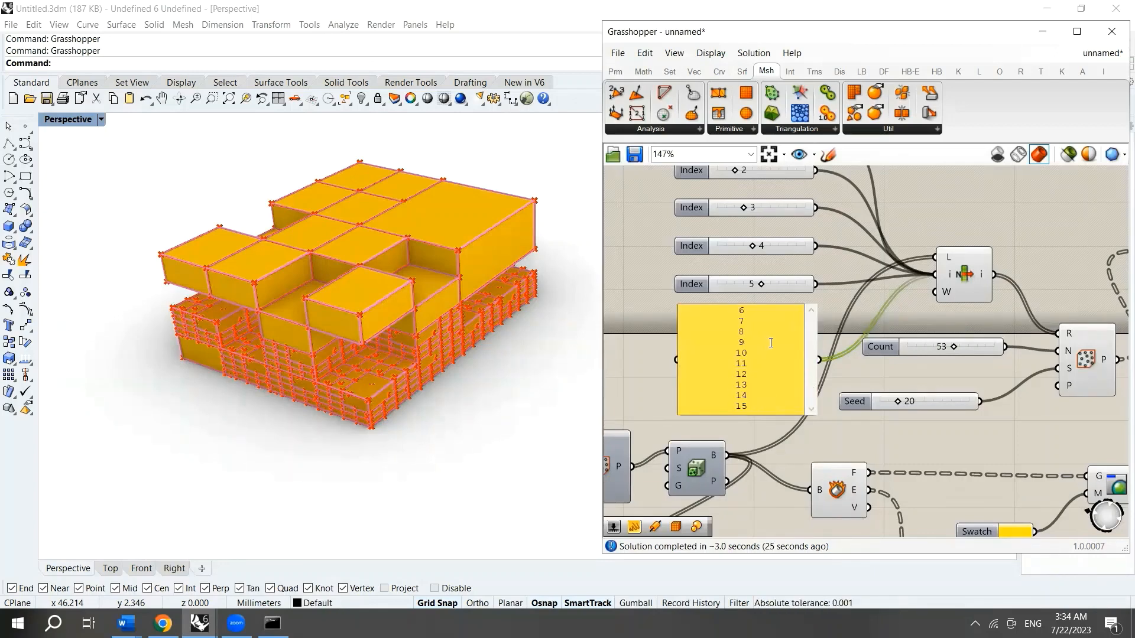
scroll(down, 3)
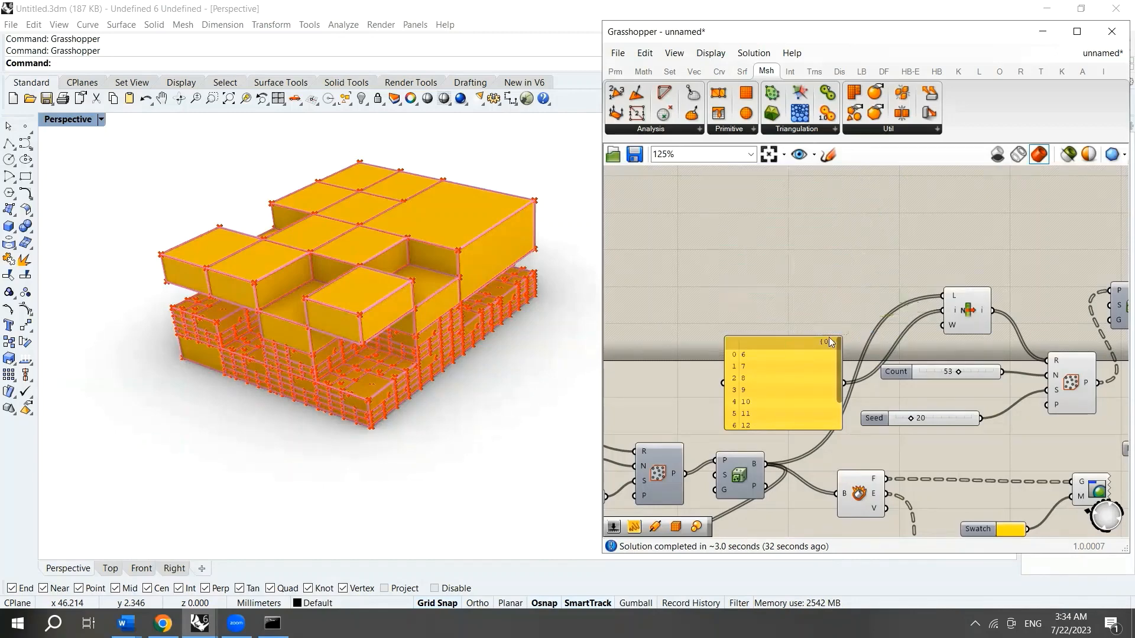
mouse_move(794, 381)
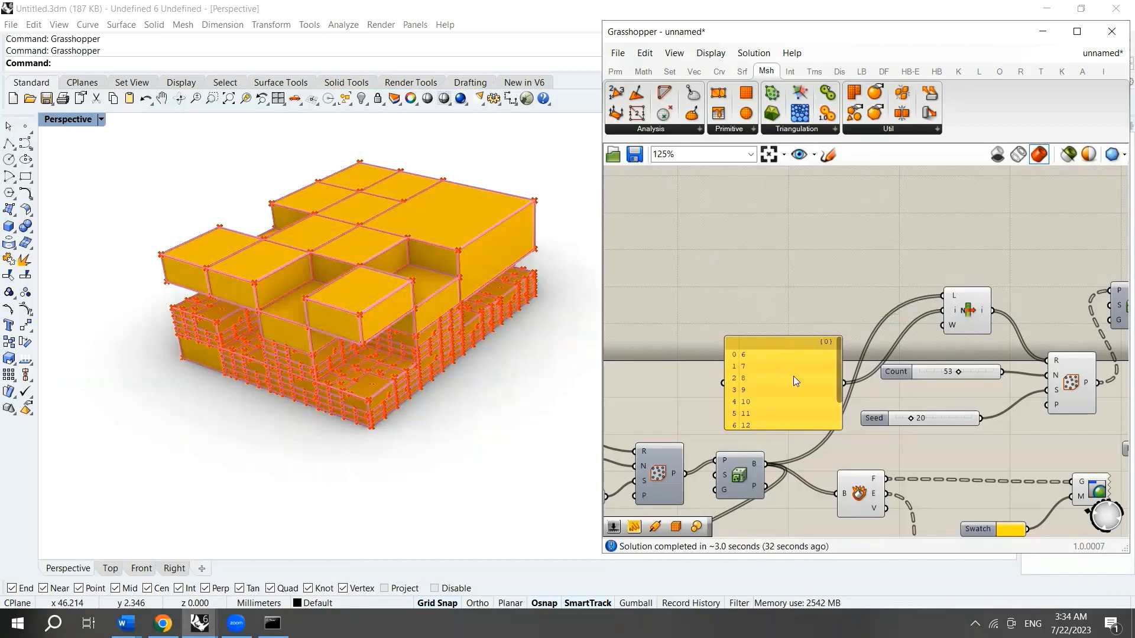
mouse_move(787, 393)
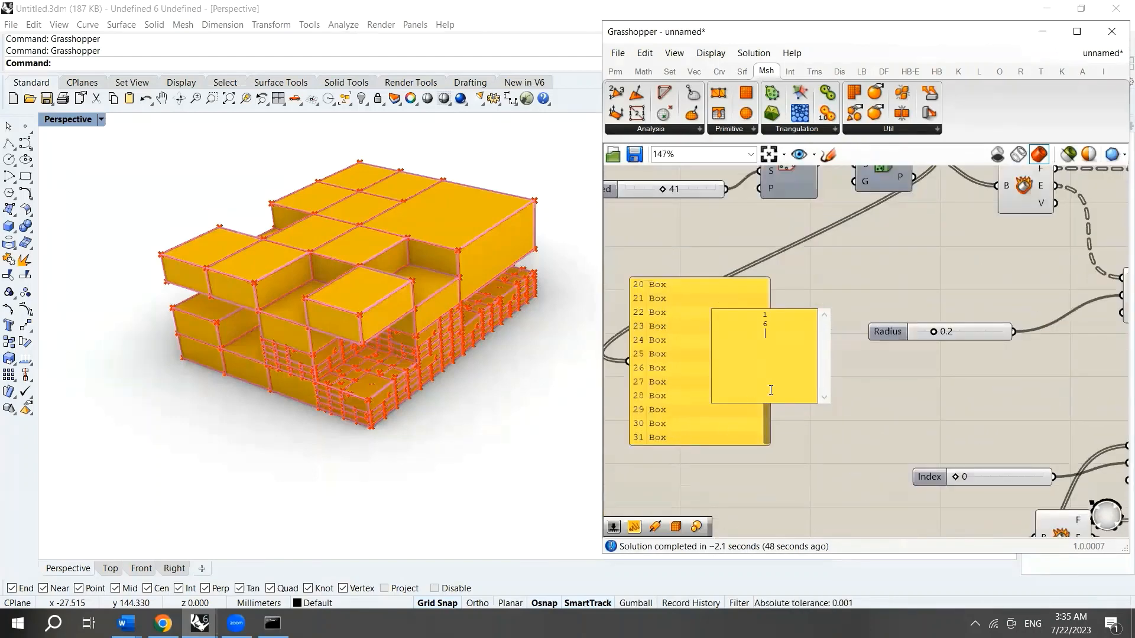
scroll(down, 3)
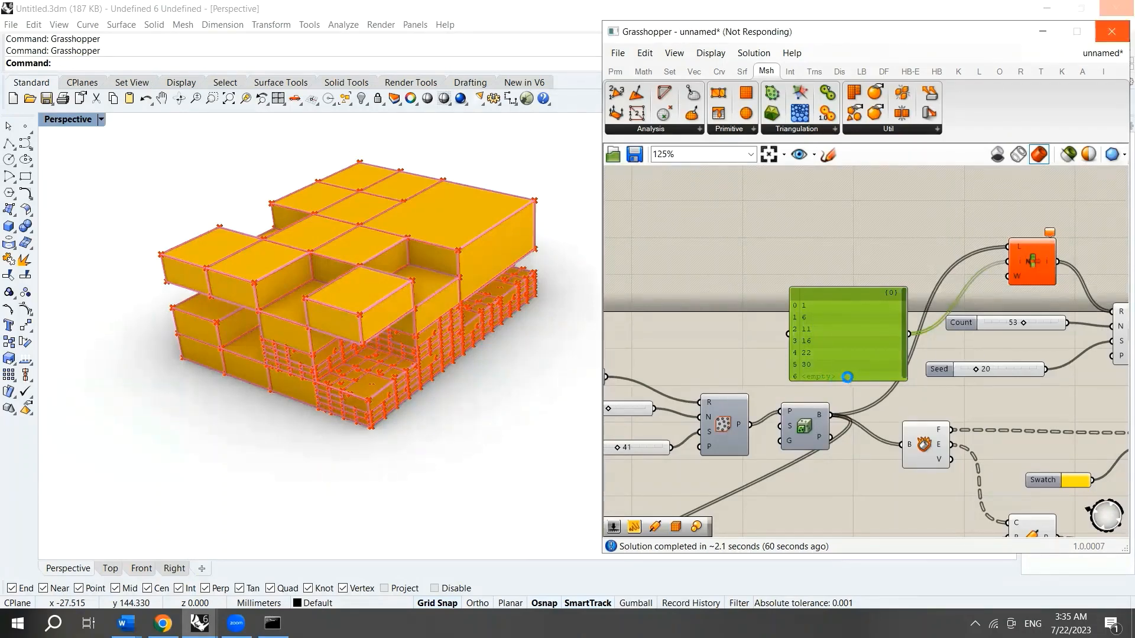
click(1112, 31)
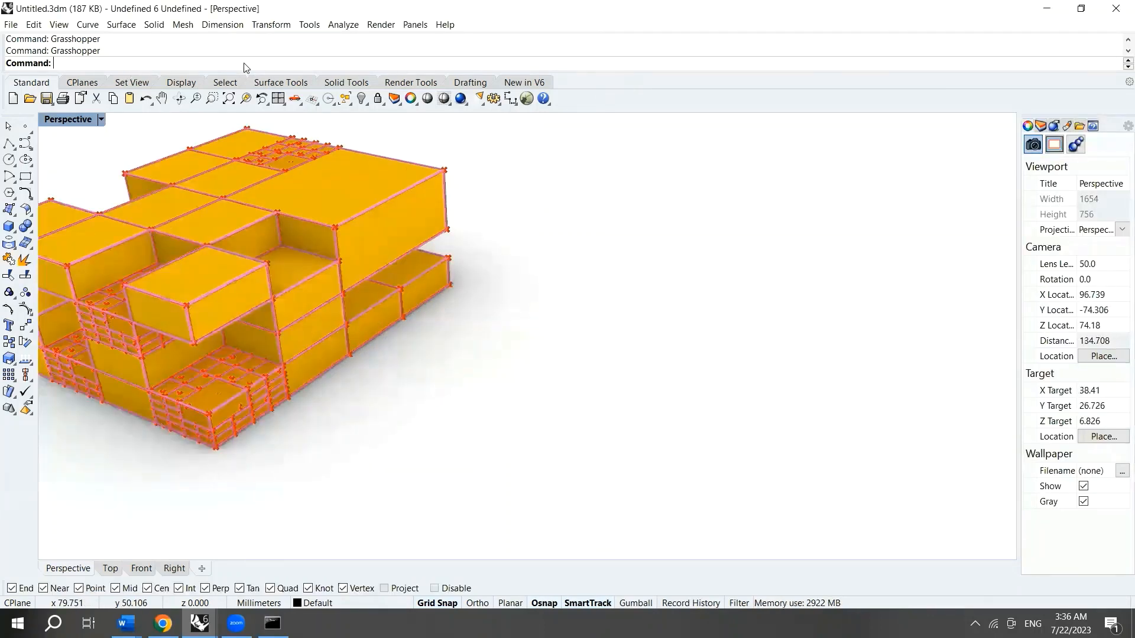
text(Grasshopper)
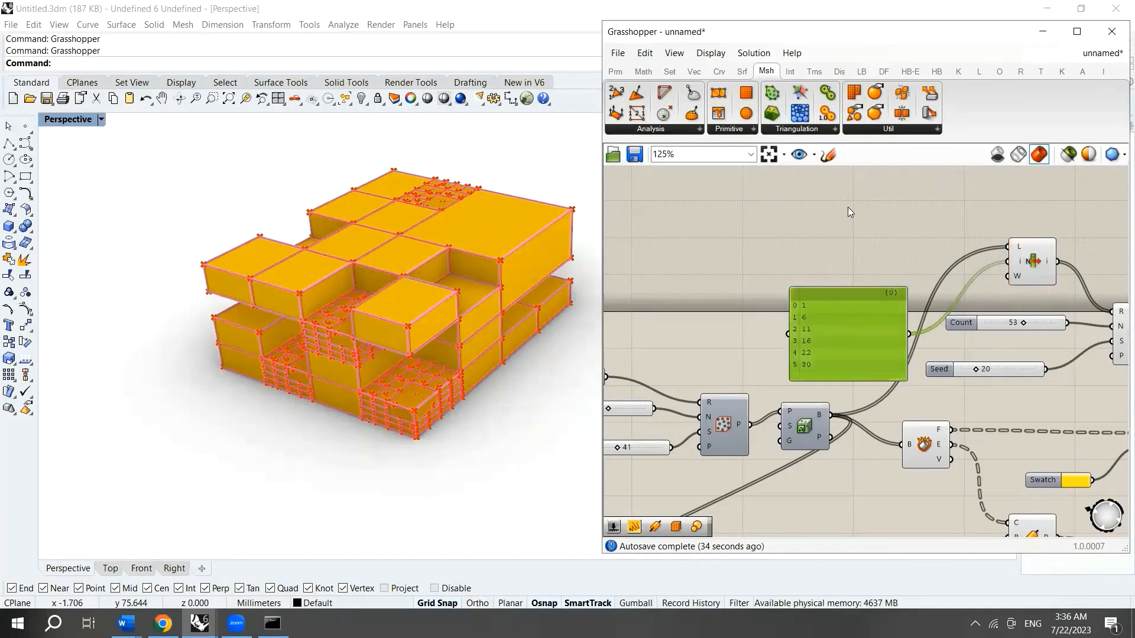
Add indices 18 and 25 to the index panel and commit the list
scroll(down, 3)
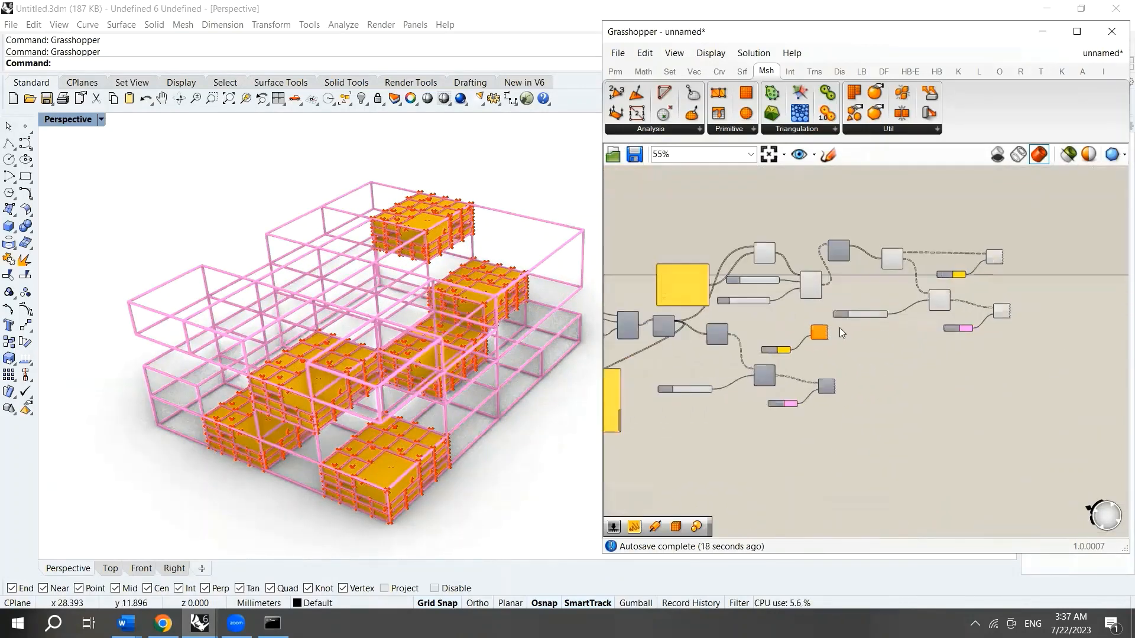
scroll(down, 3)
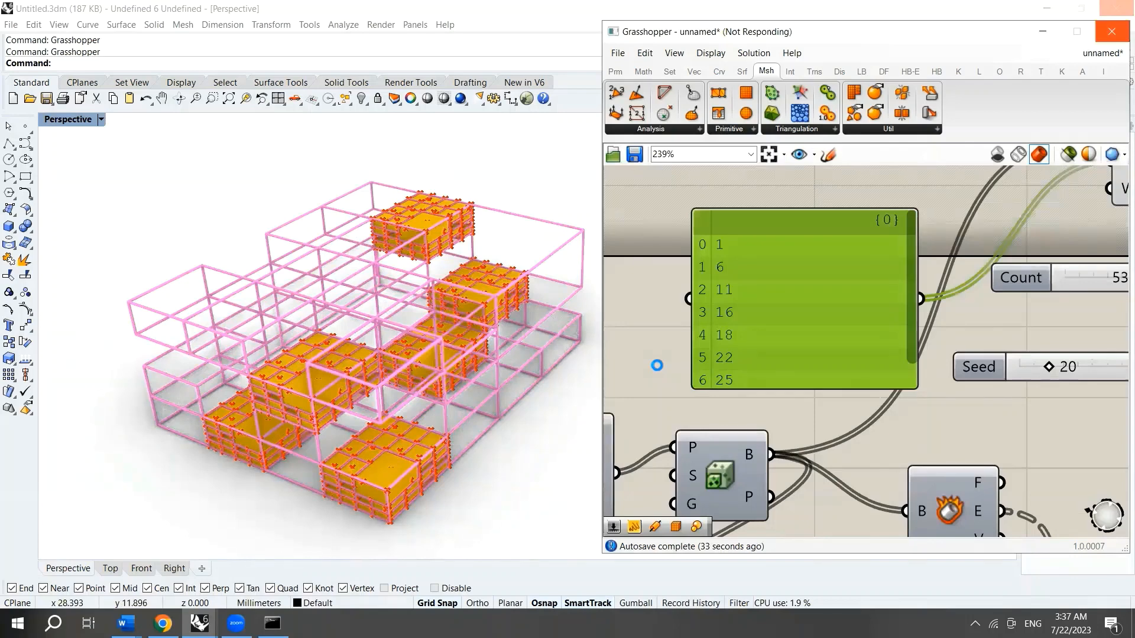
click(1112, 32)
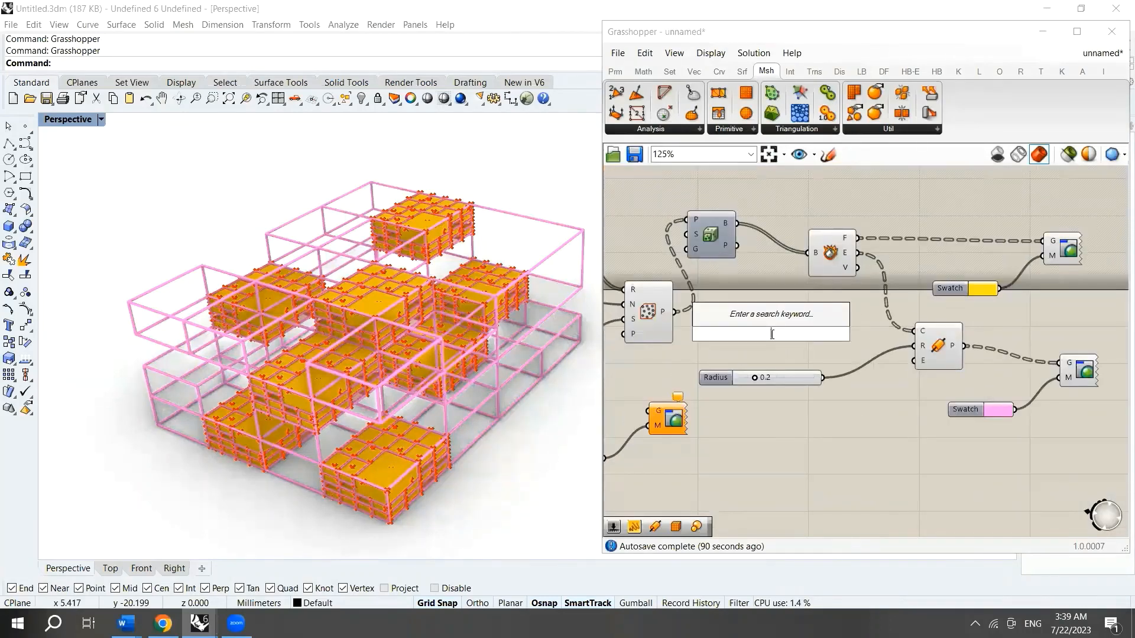
Add Random Reduce on the subdivided boxes, driven by a Reduction slider at 100
text(random)
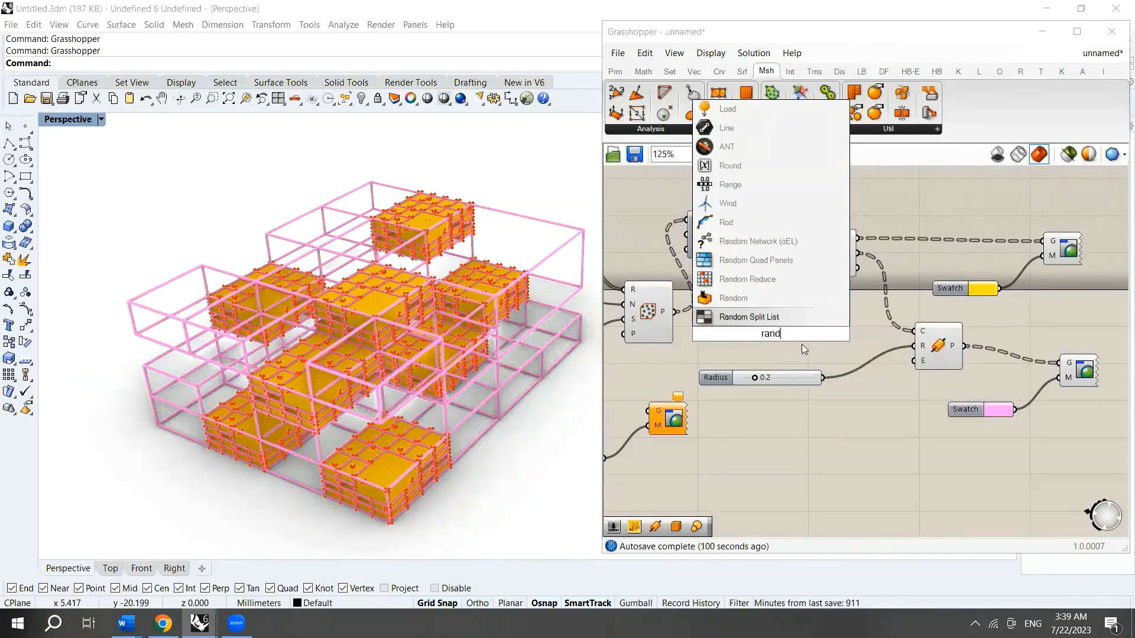
text(om reduce)
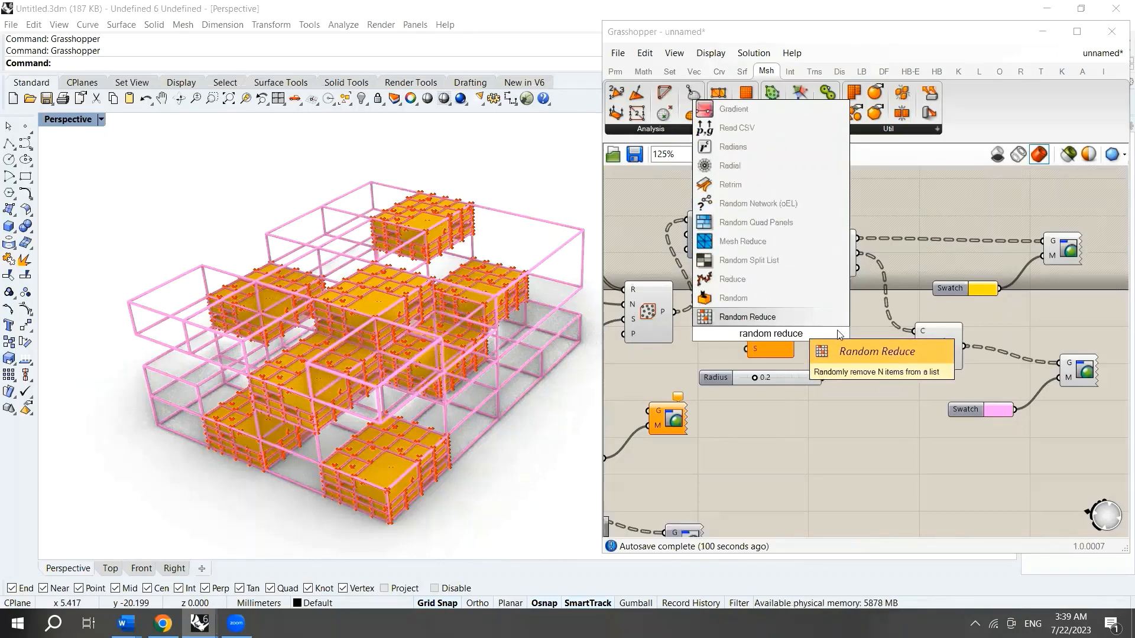
click(747, 317)
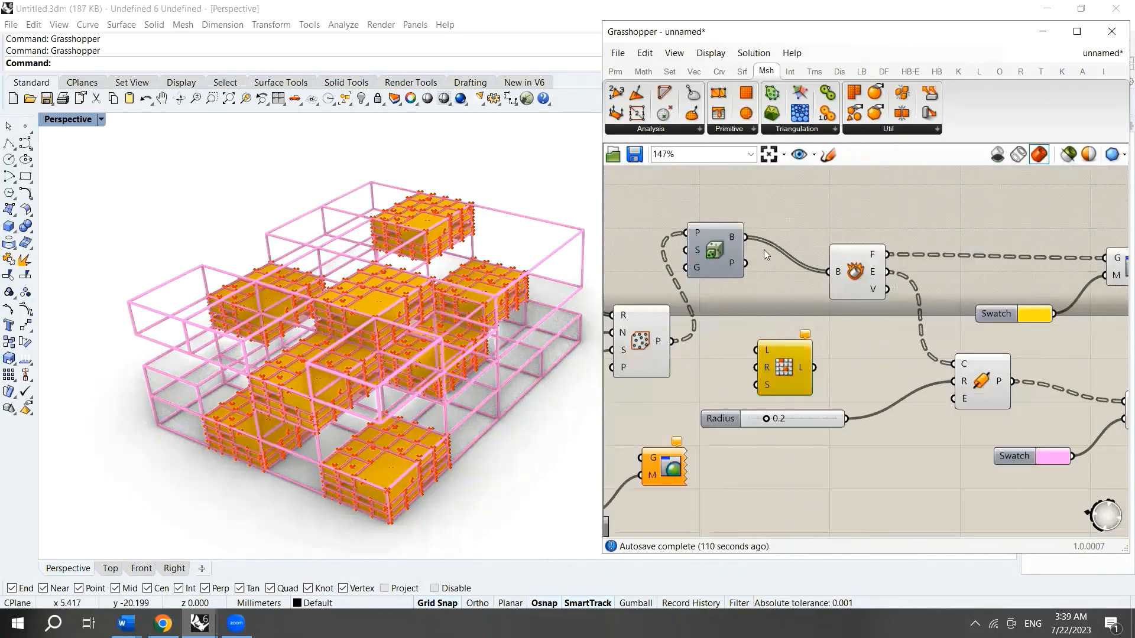
drag(783, 365, 789, 318)
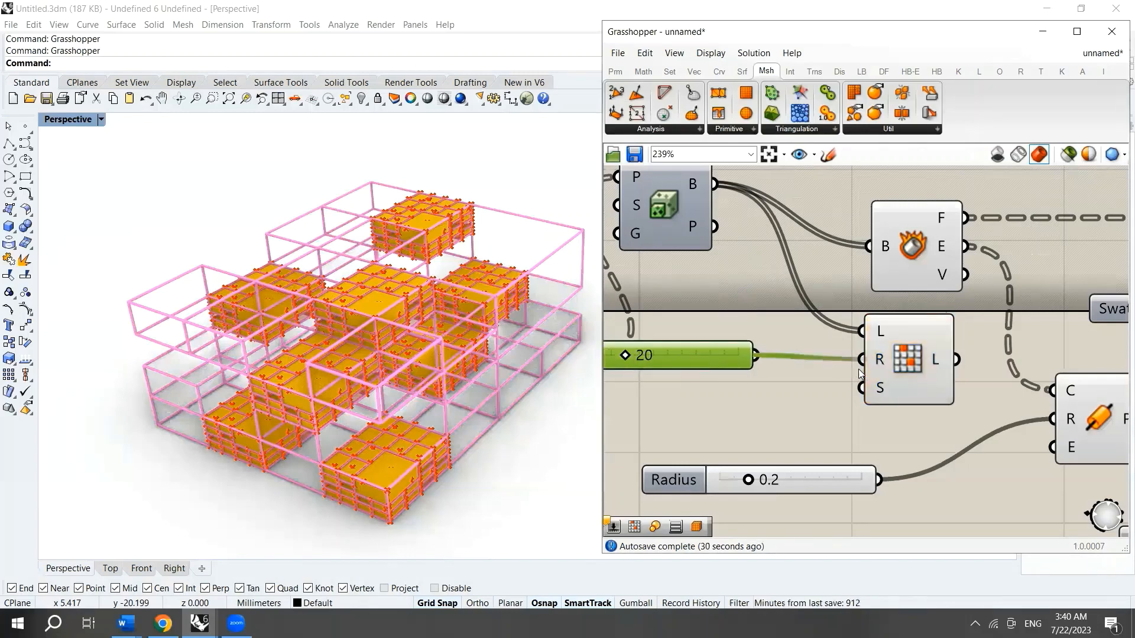
mouse_move(857, 376)
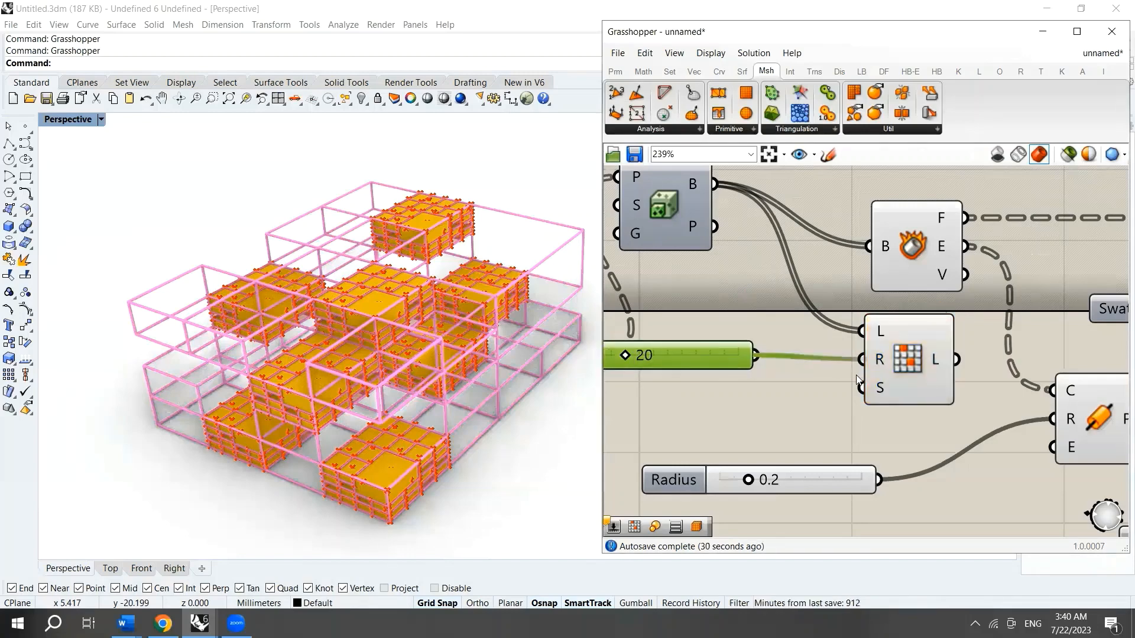
drag(626, 355, 681, 355)
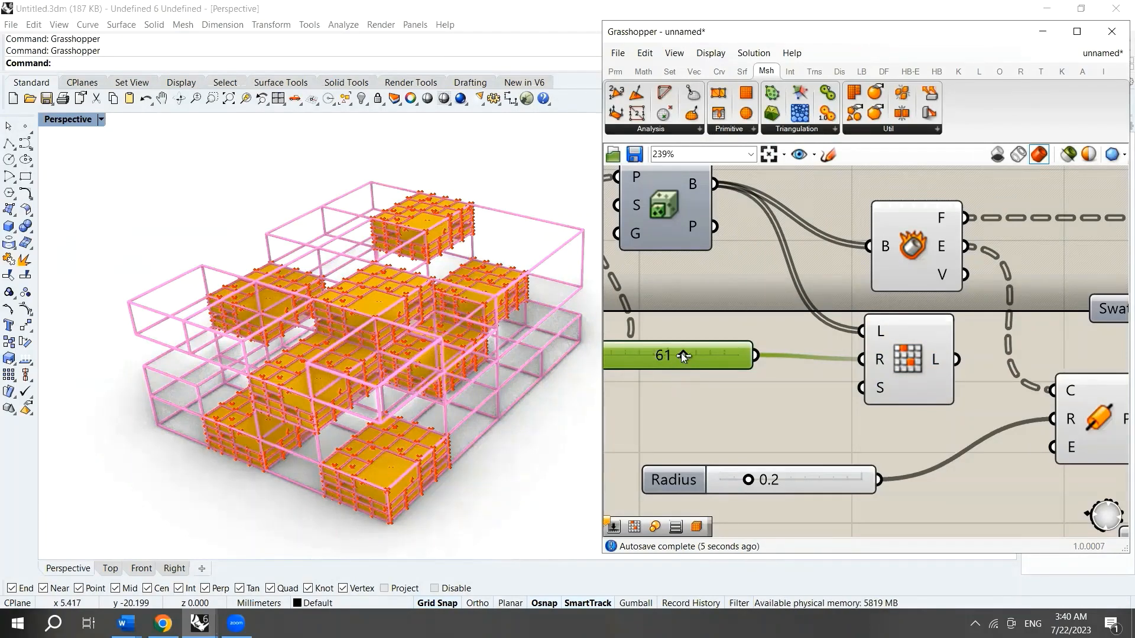
drag(680, 355, 709, 355)
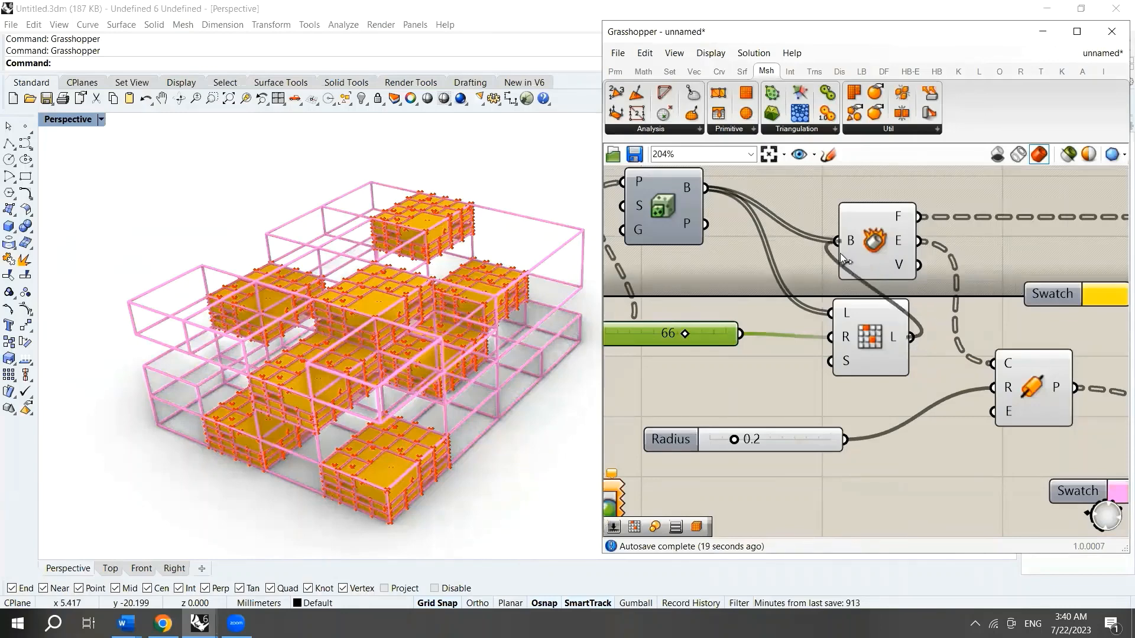
mouse_move(854, 364)
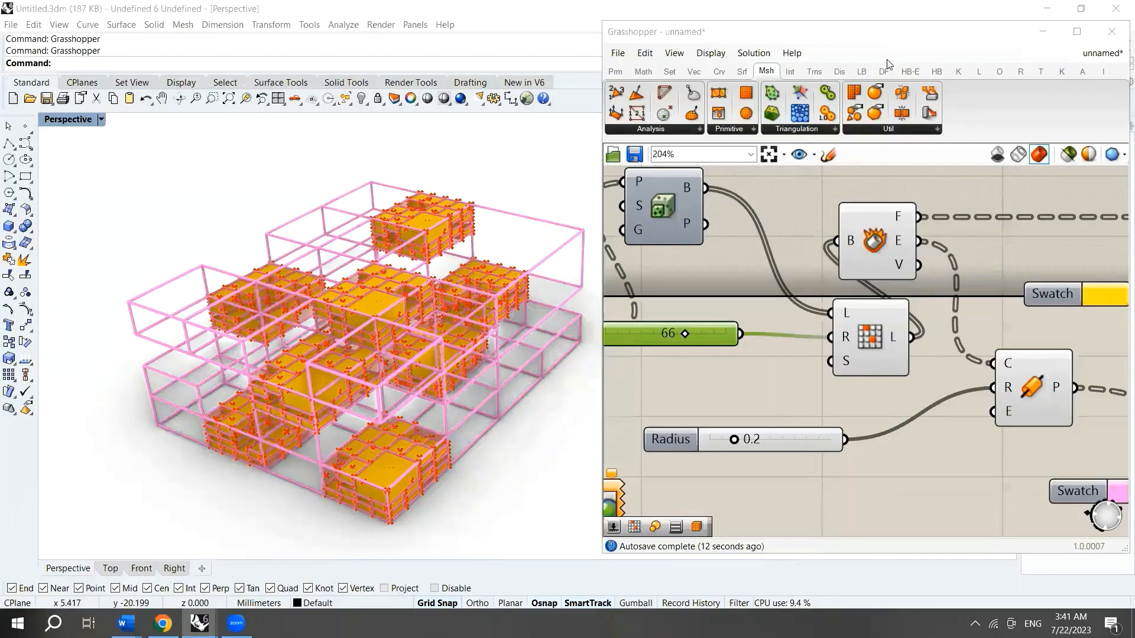
scroll(down, 3)
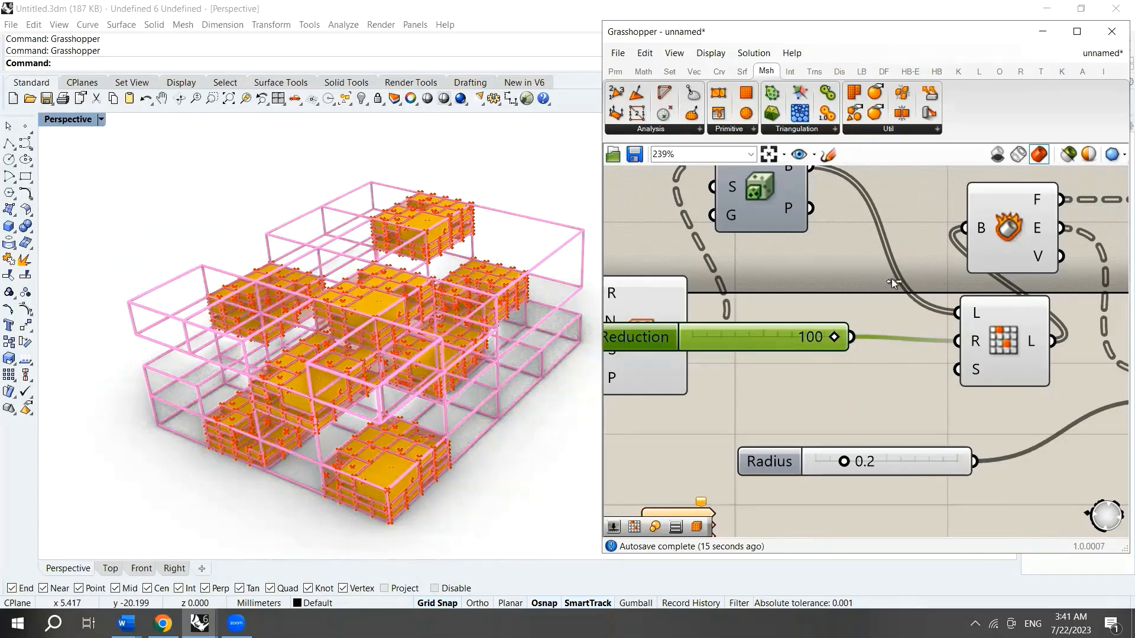
mouse_move(910, 293)
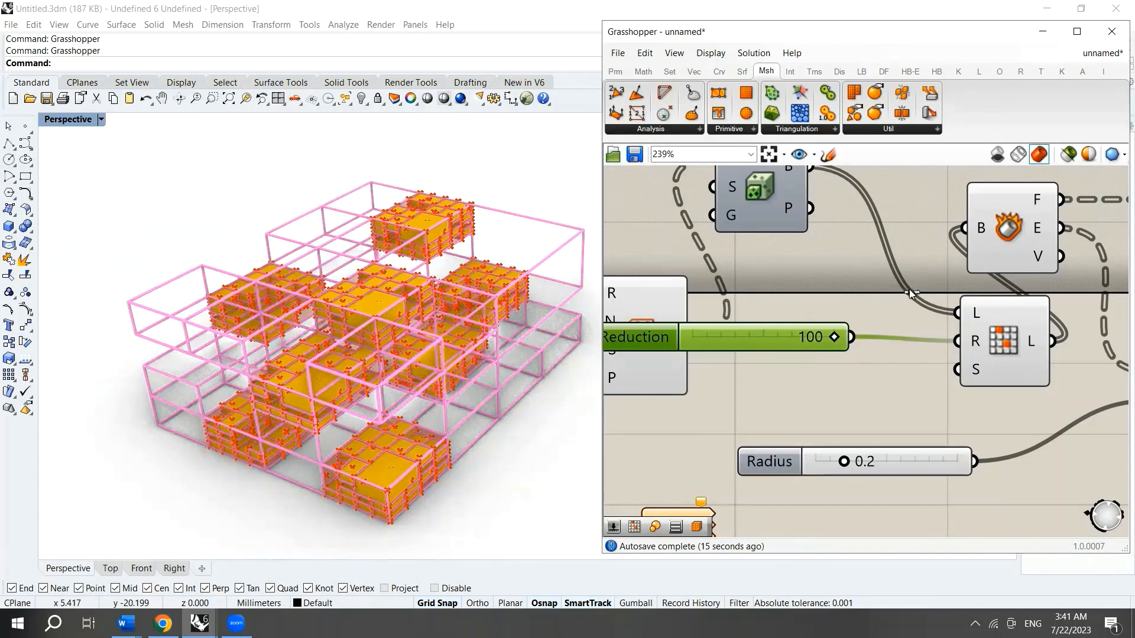
mouse_move(513, 239)
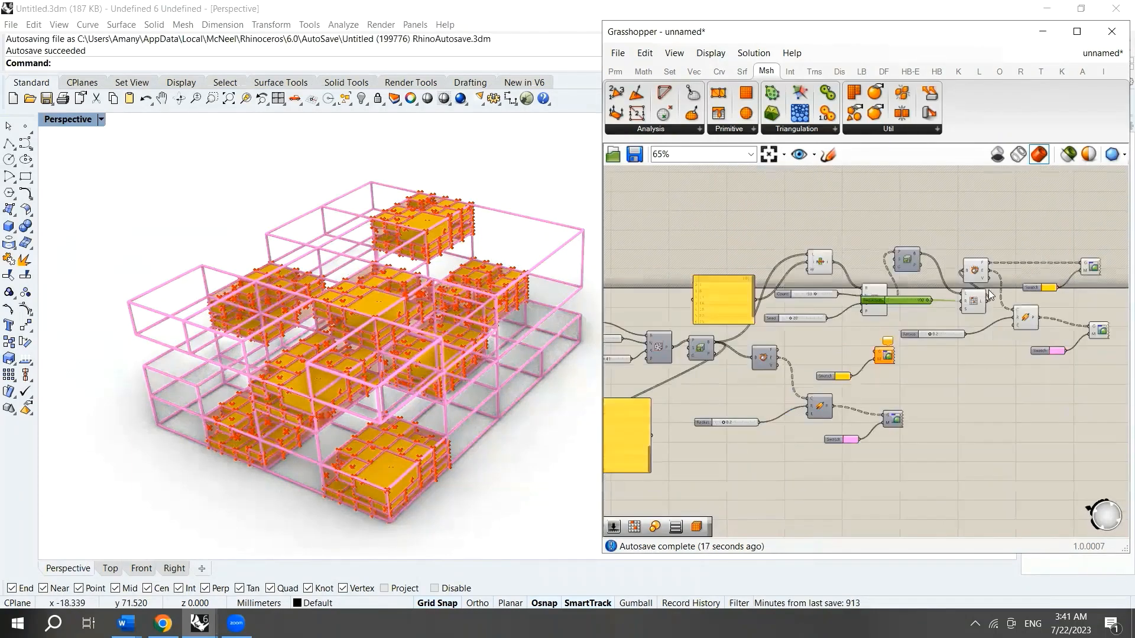
Add an index panel (5) driving a List Item on the outer boxes with yellow Custom Preview
scroll(down, 3)
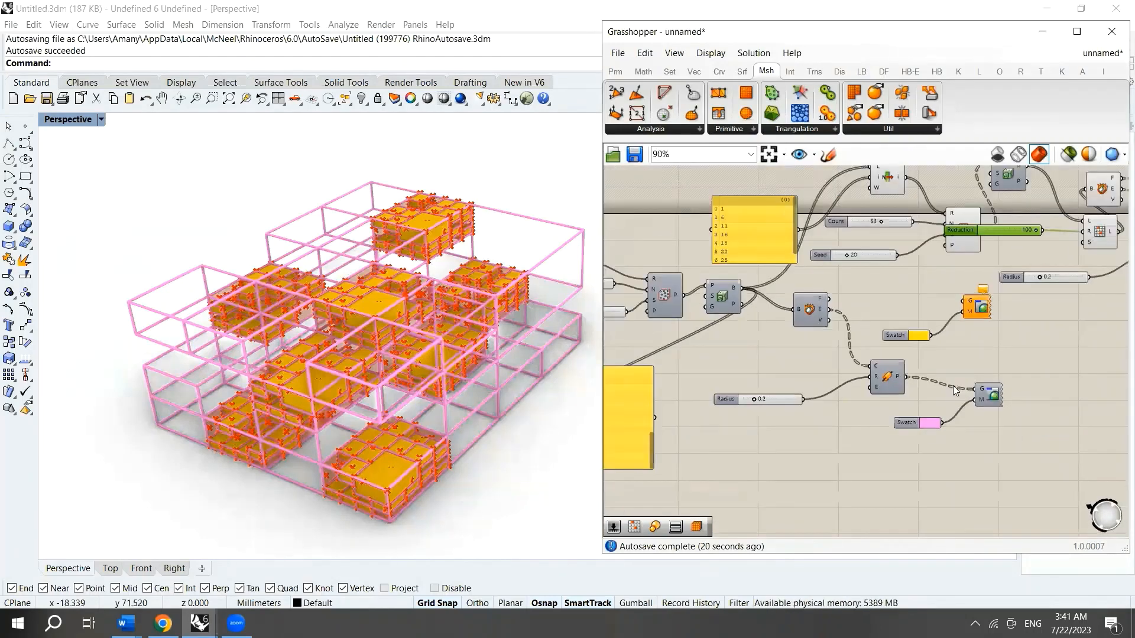
scroll(down, 3)
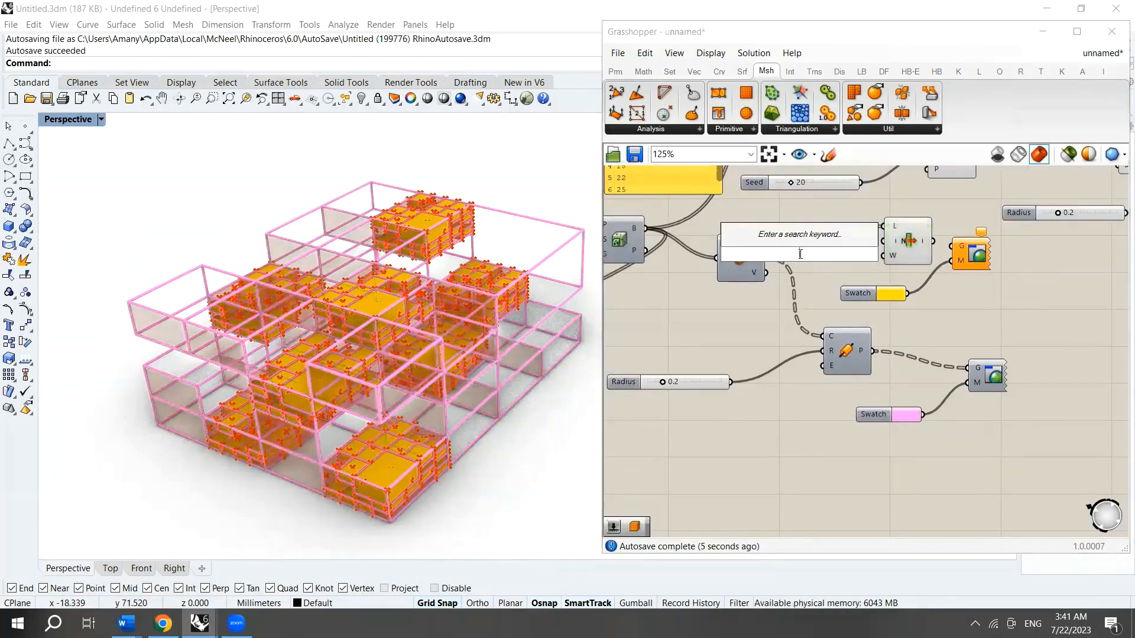
text(panel)
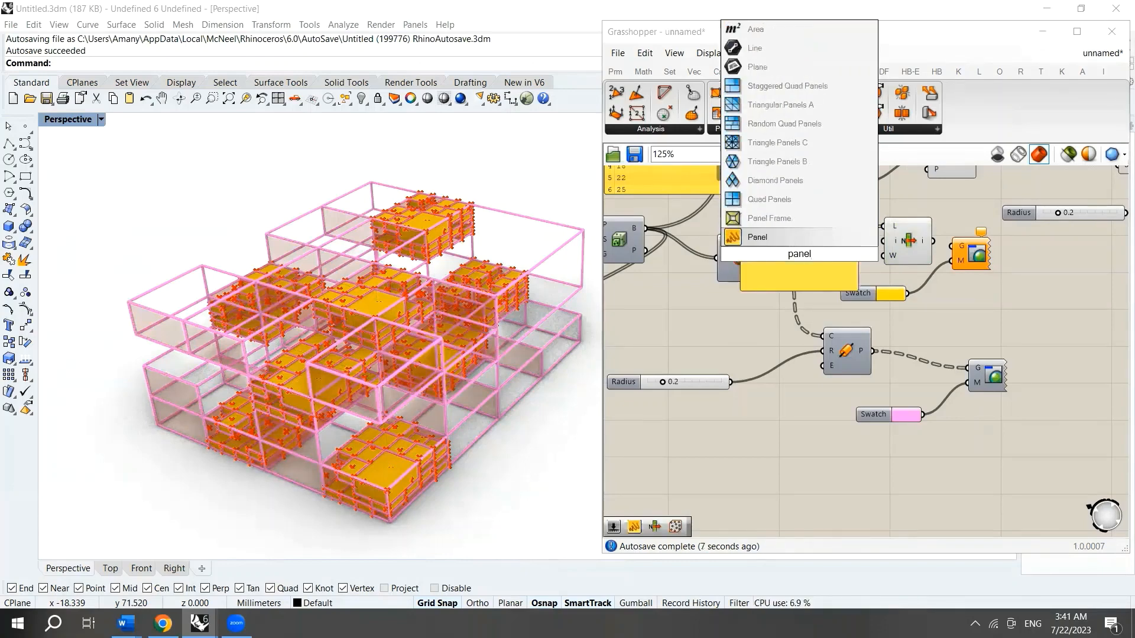
click(757, 236)
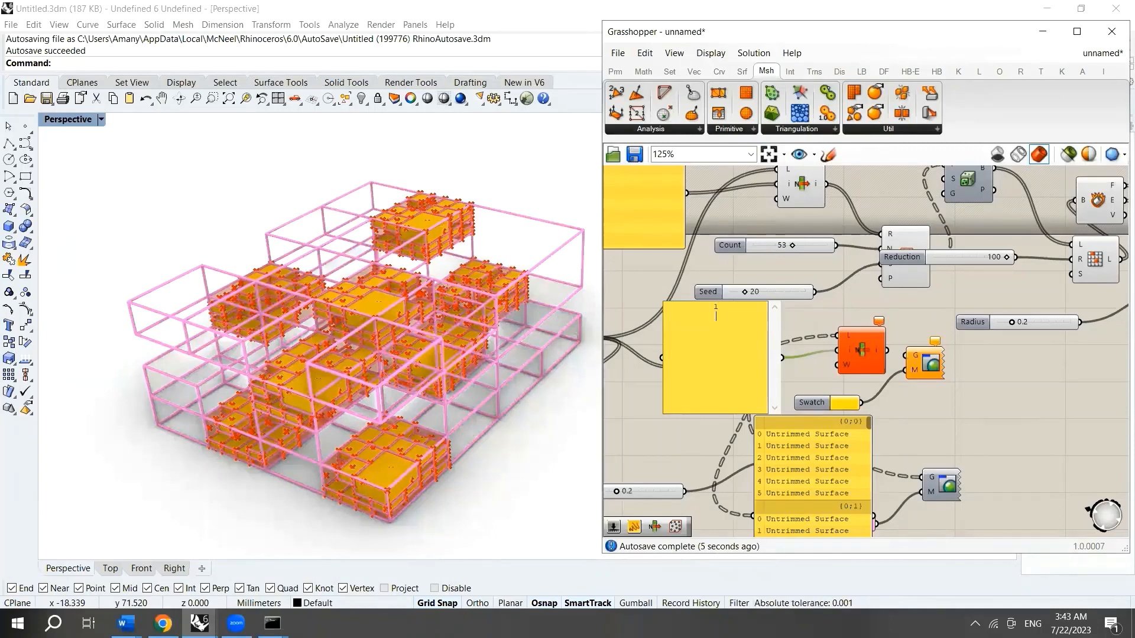
text(5)
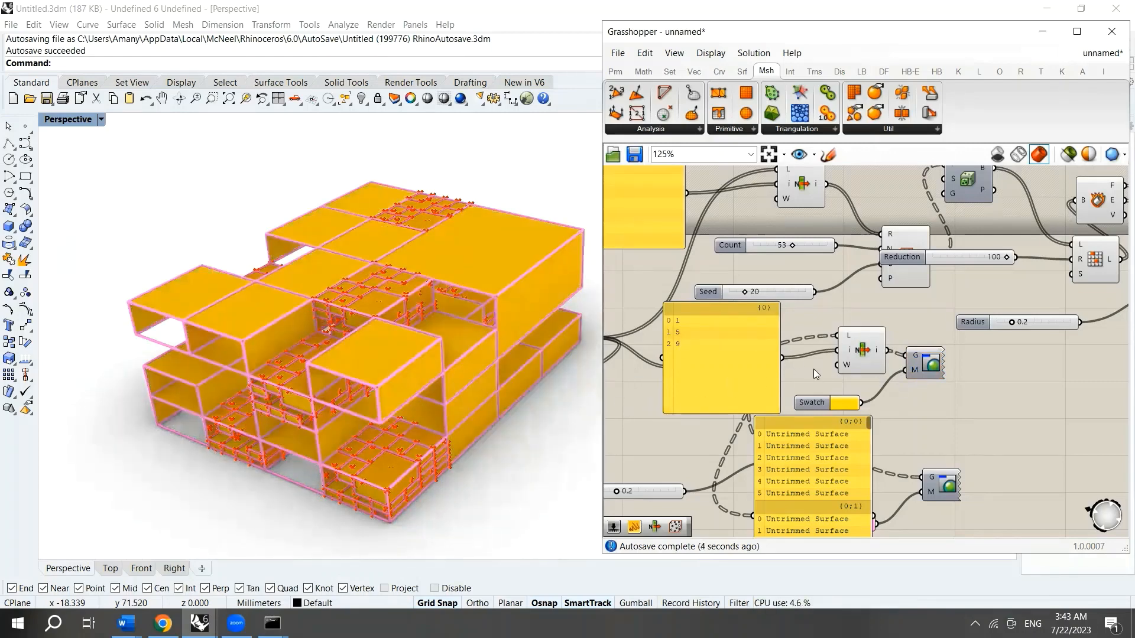
click(720, 358)
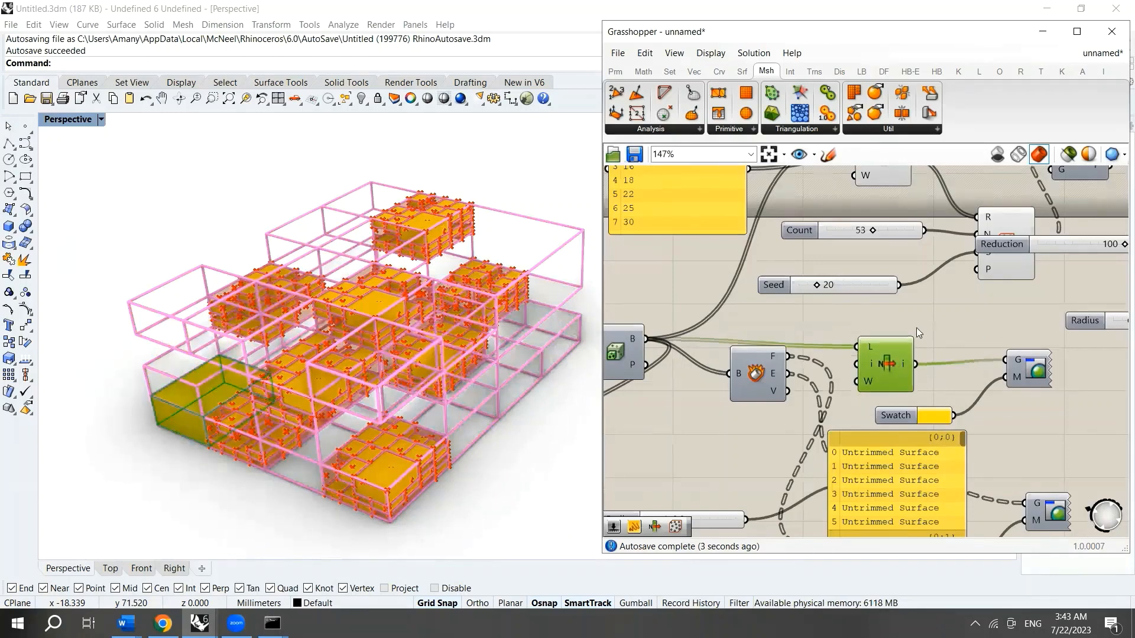
Add a Panel component listing the outer box entries
text(panel)
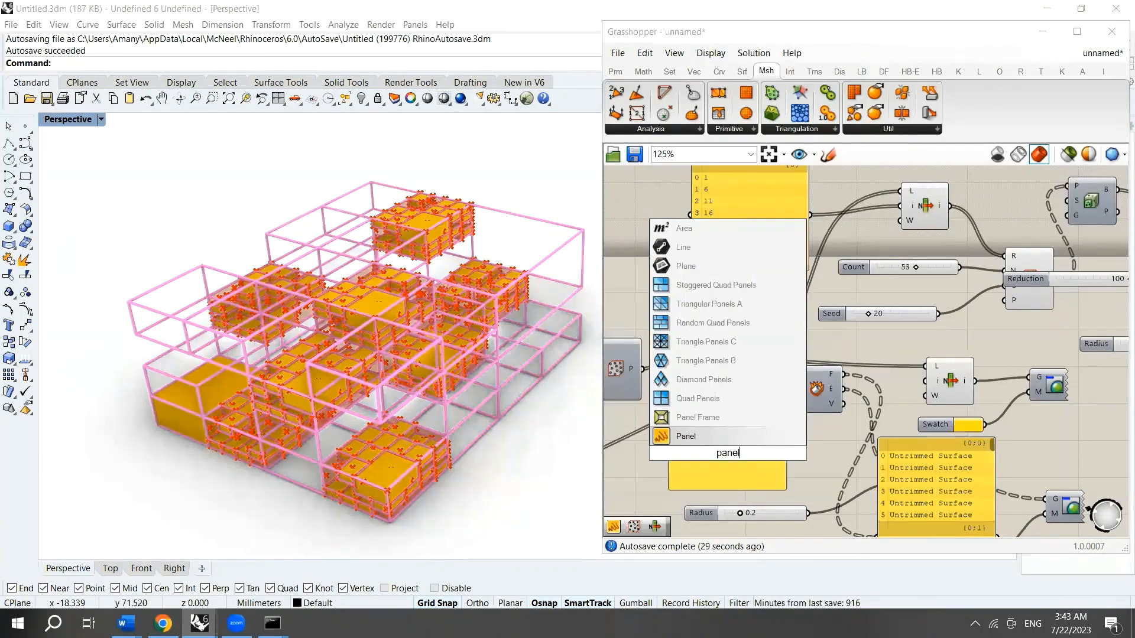
click(685, 435)
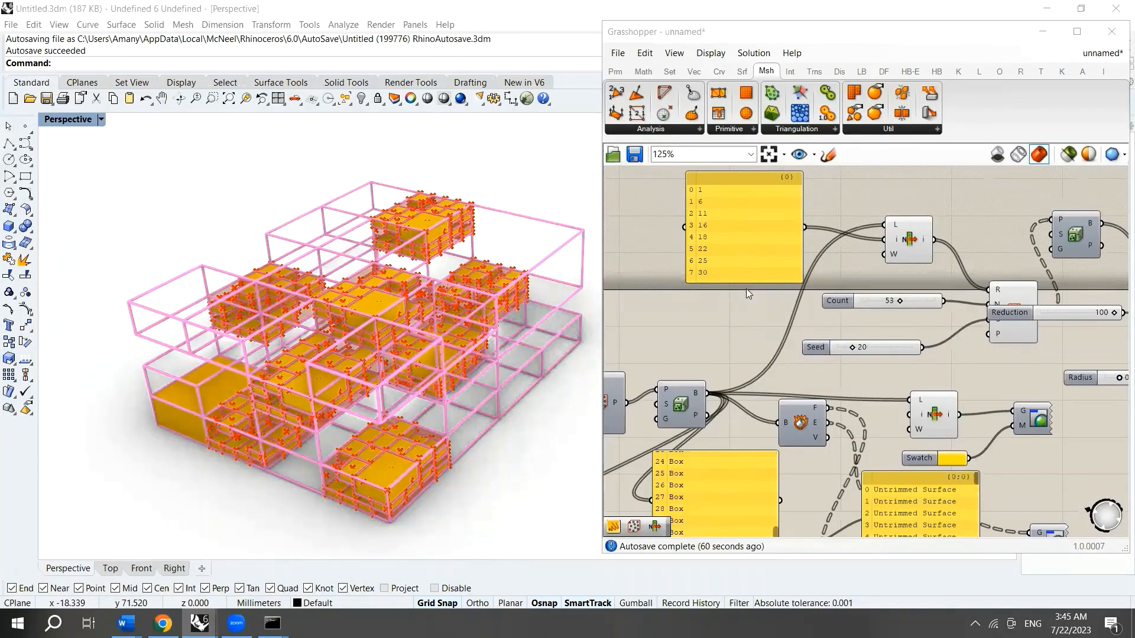
mouse_move(705, 268)
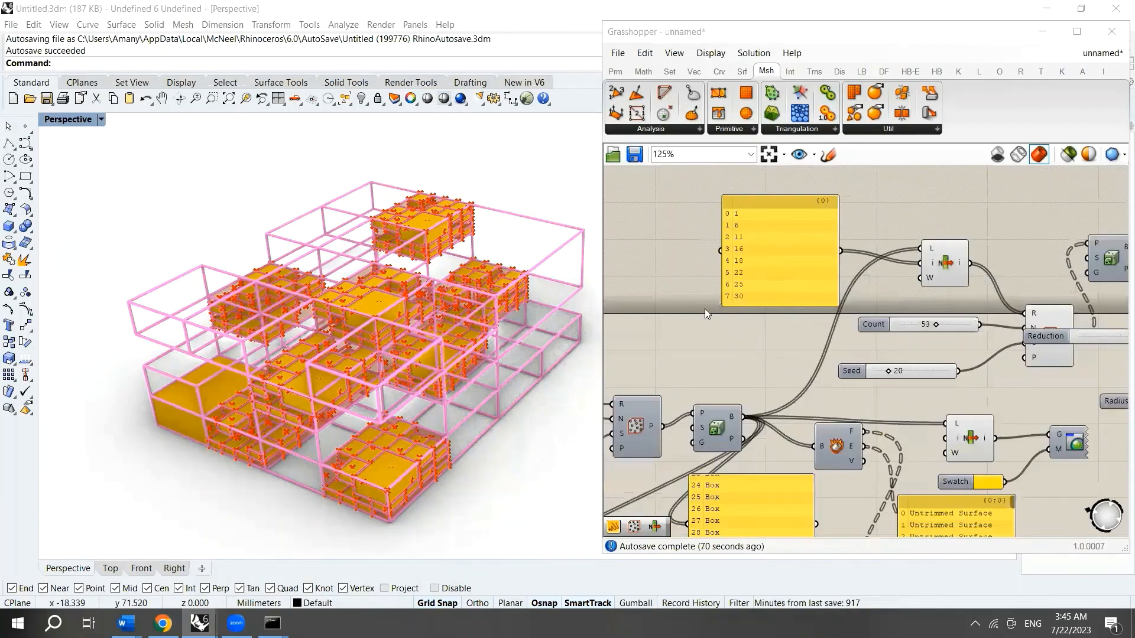
Add Cull Index fed by the box list and index panel, entering index 7
text(cull)
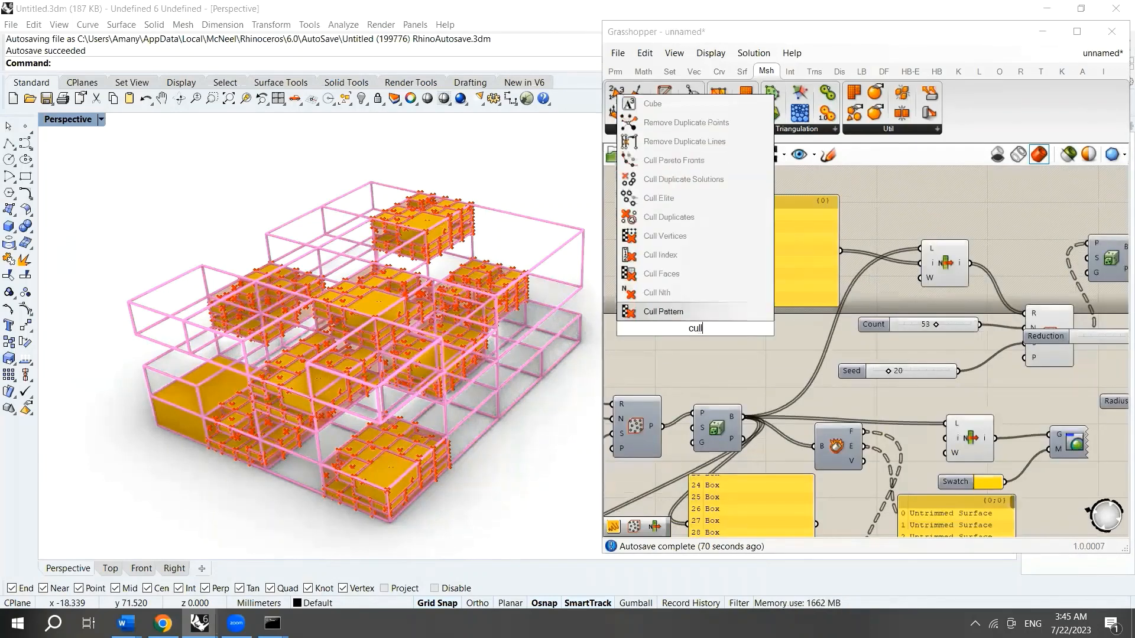
mouse_move(660, 255)
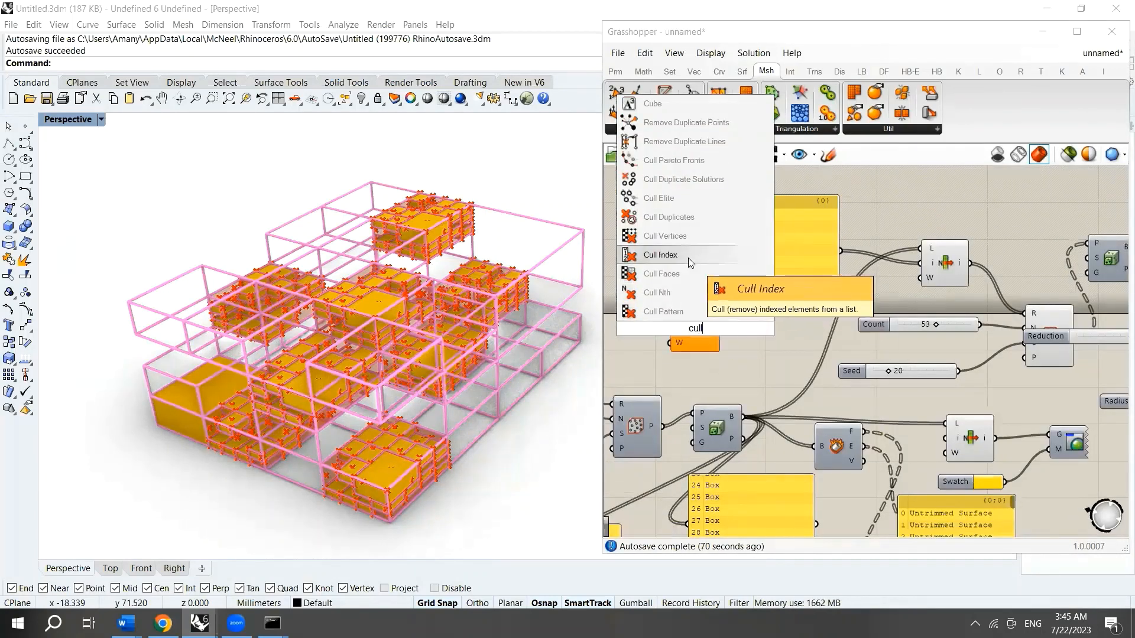
click(659, 254)
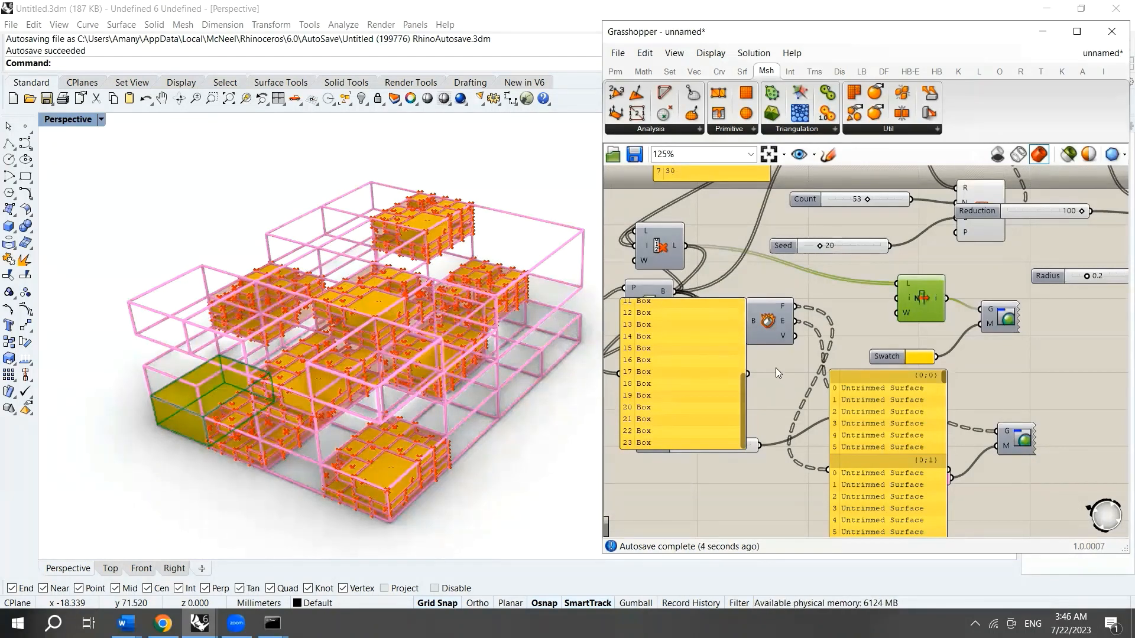
scroll(down, 3)
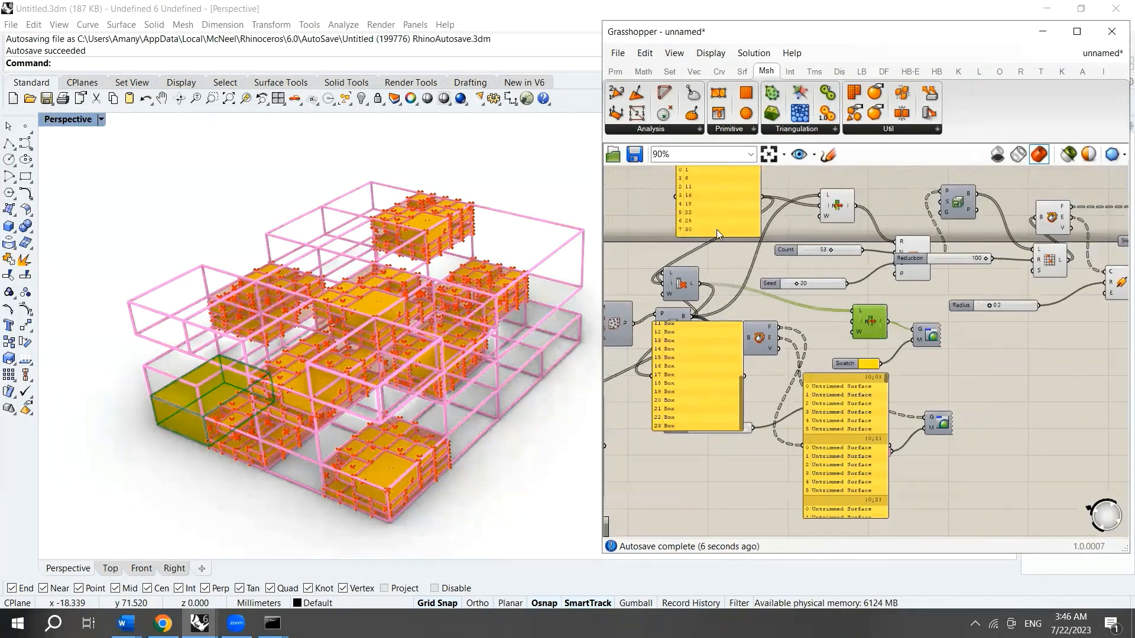
click(716, 203)
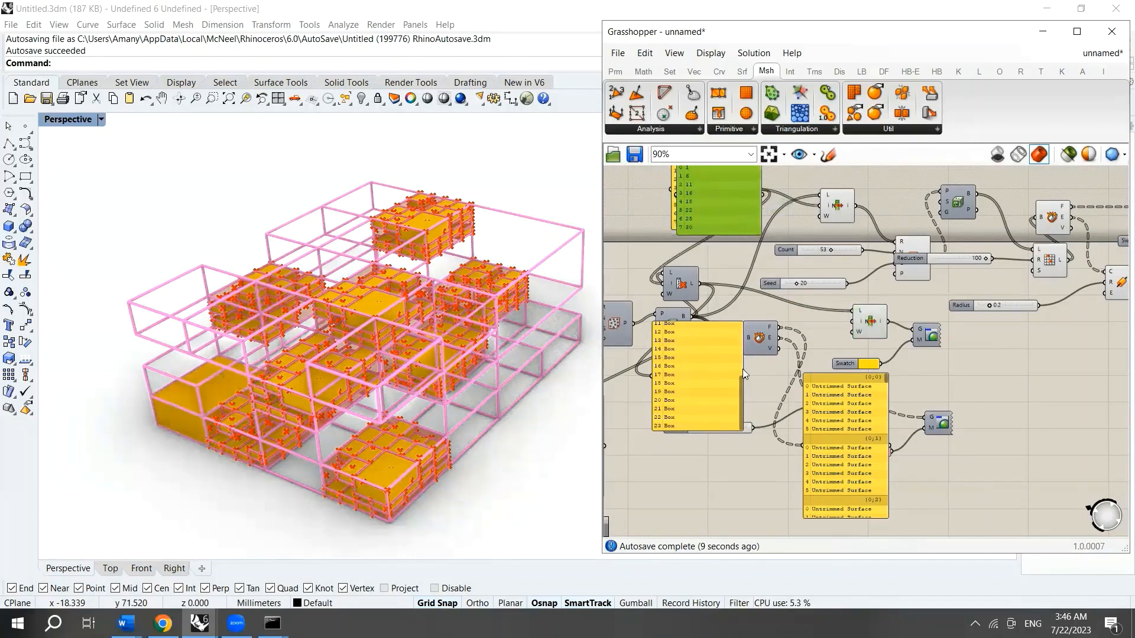
scroll(down, 3)
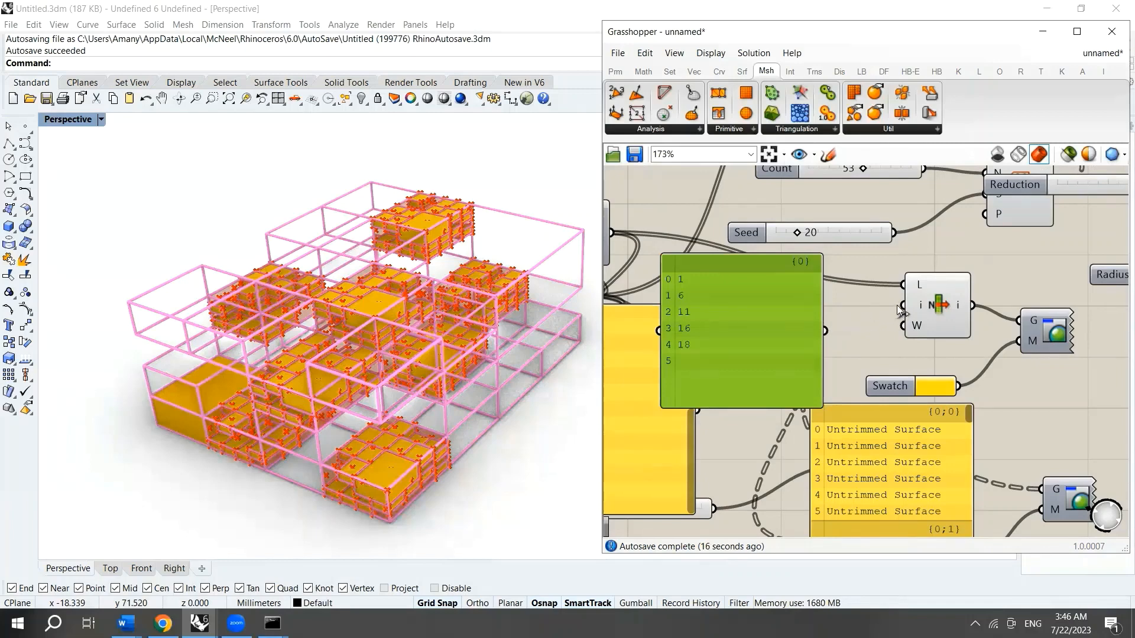
click(936, 304)
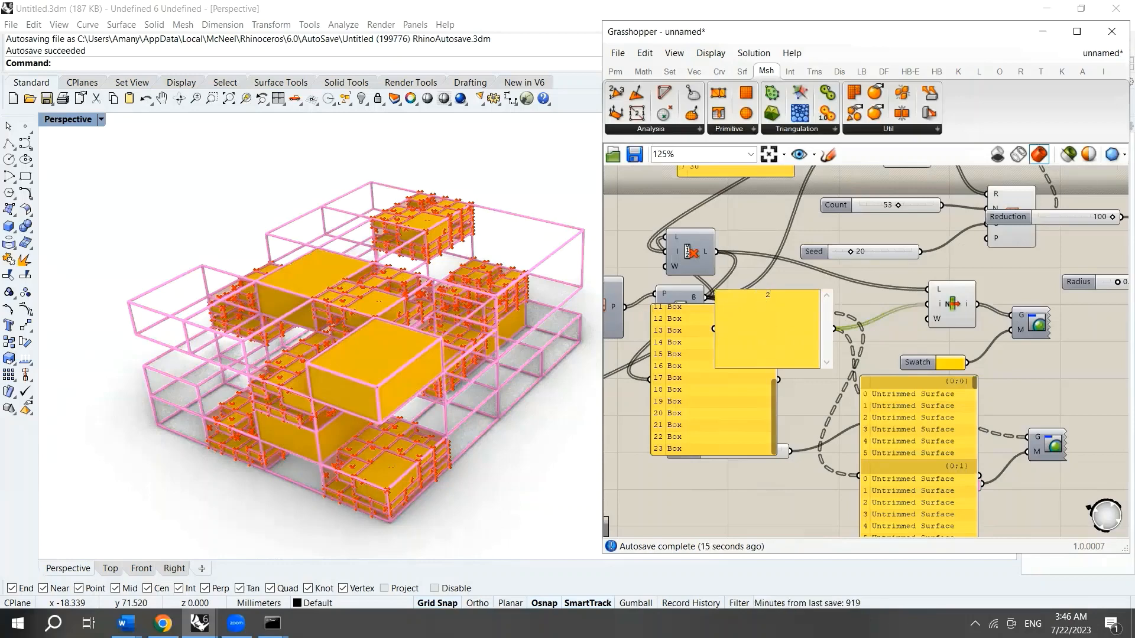
text(7)
text(Prev)
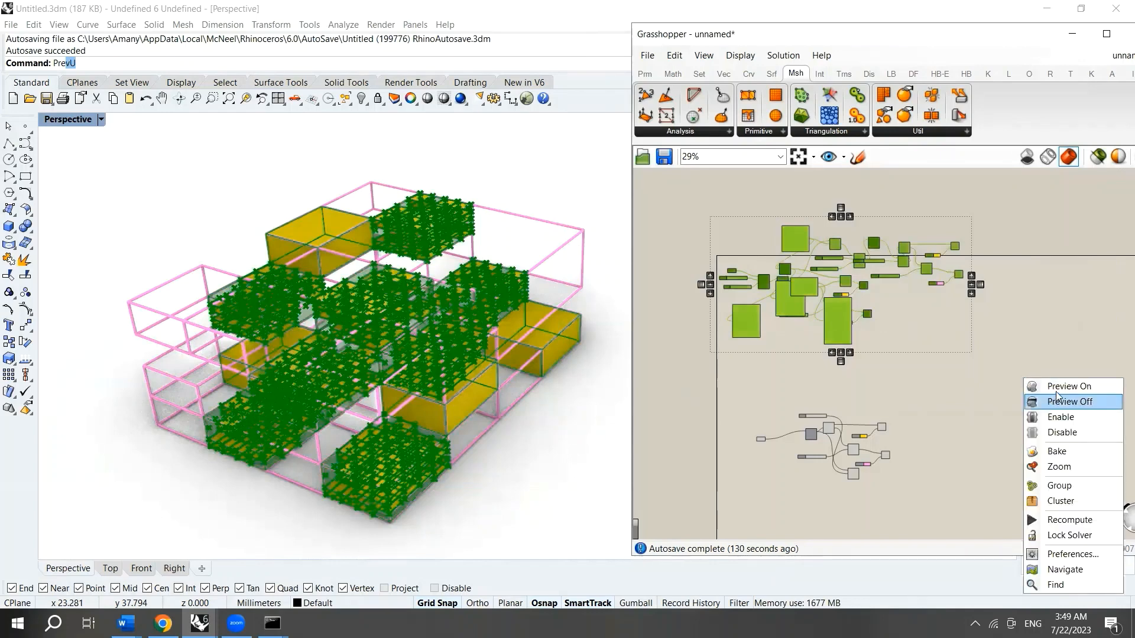
Turn preview off for the helper components
click(1071, 401)
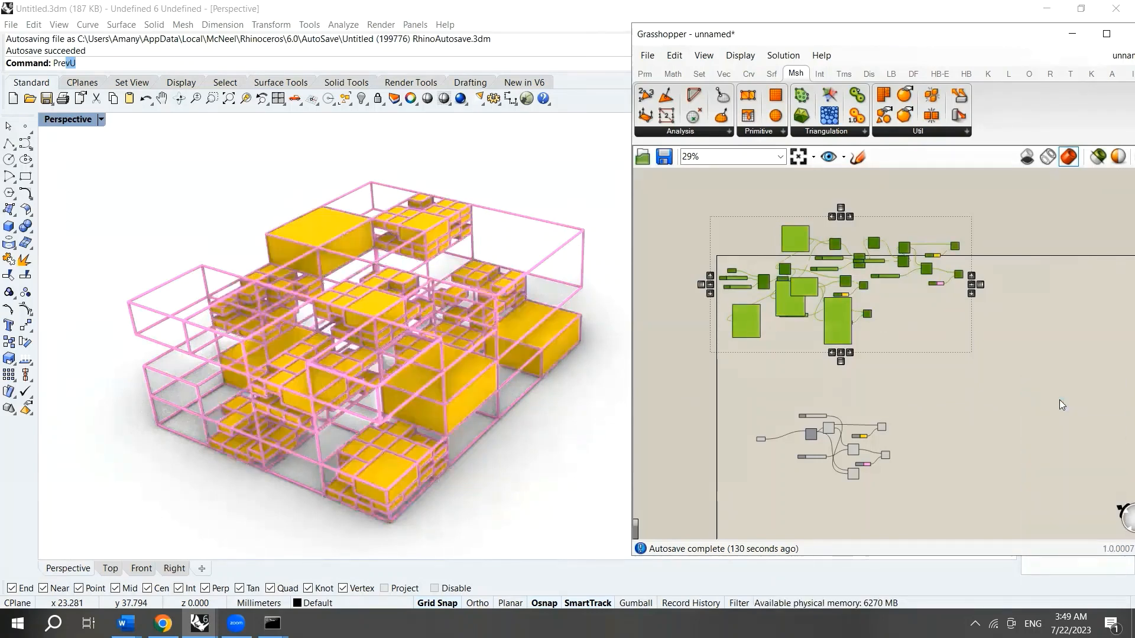